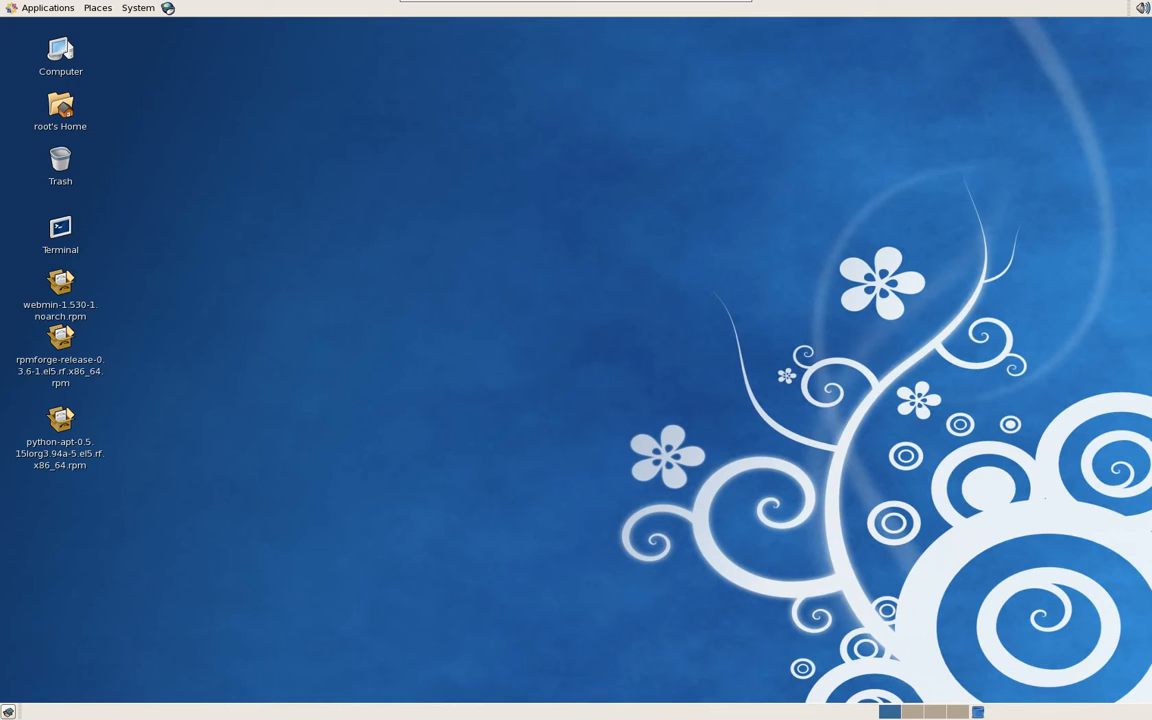
pyautogui.moveTo(177, 452)
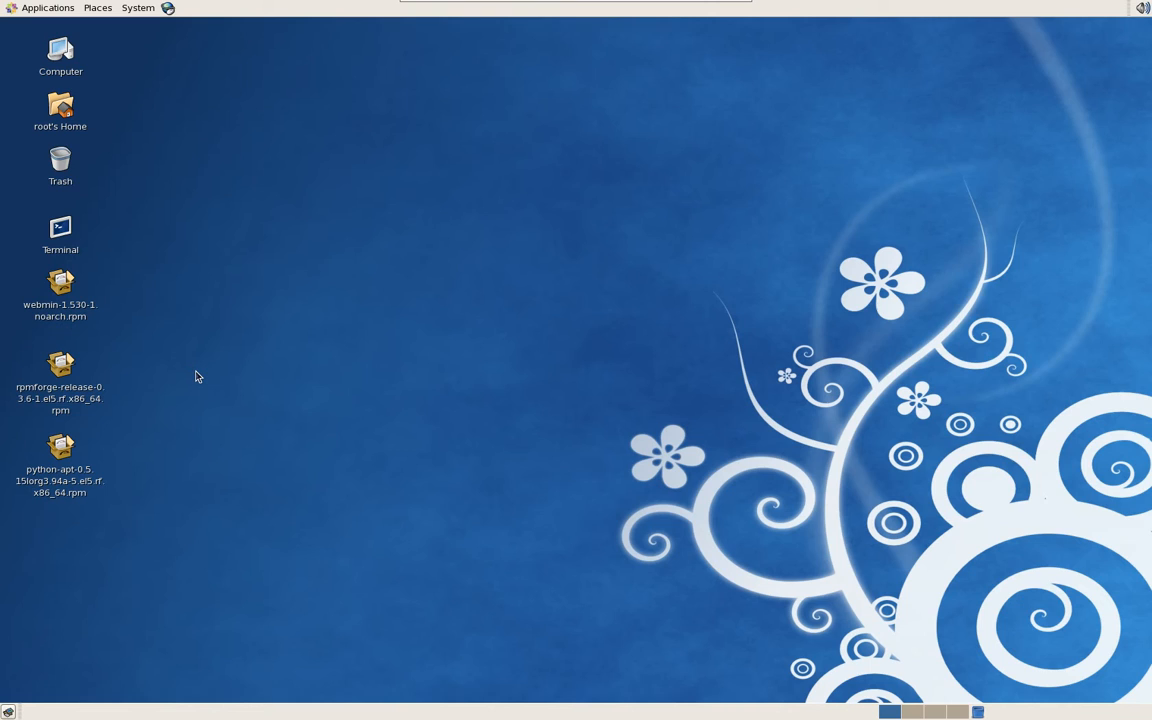
pyautogui.moveTo(72, 310)
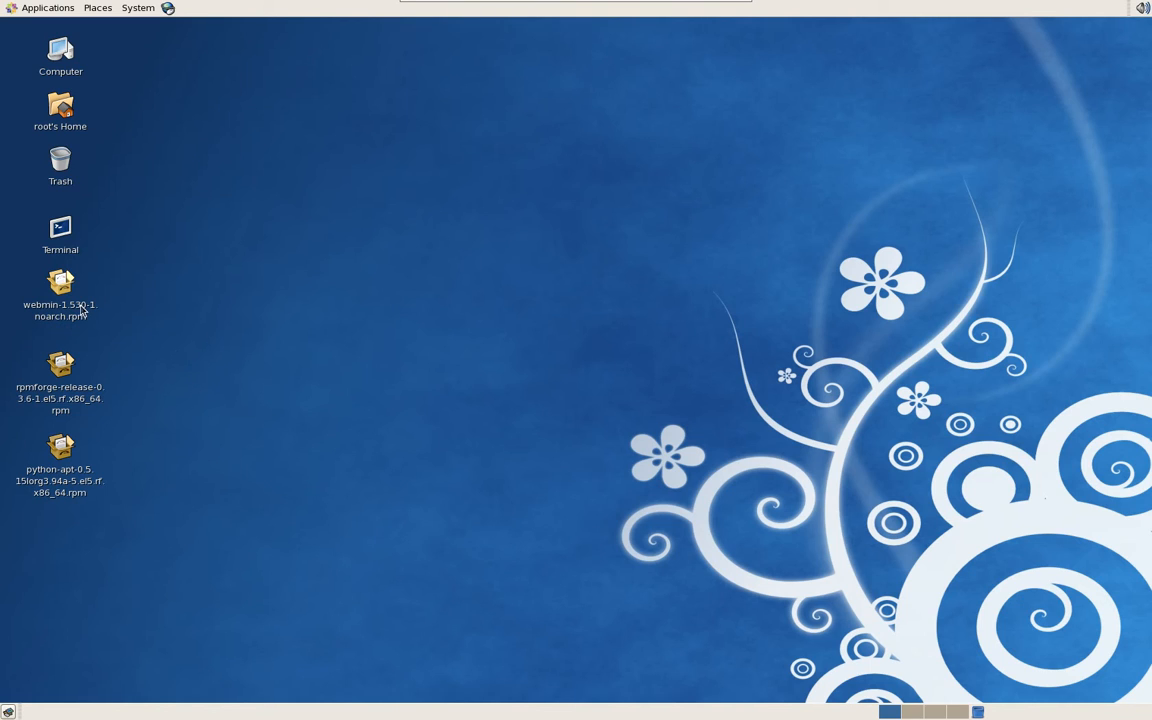
pyautogui.moveTo(62, 316)
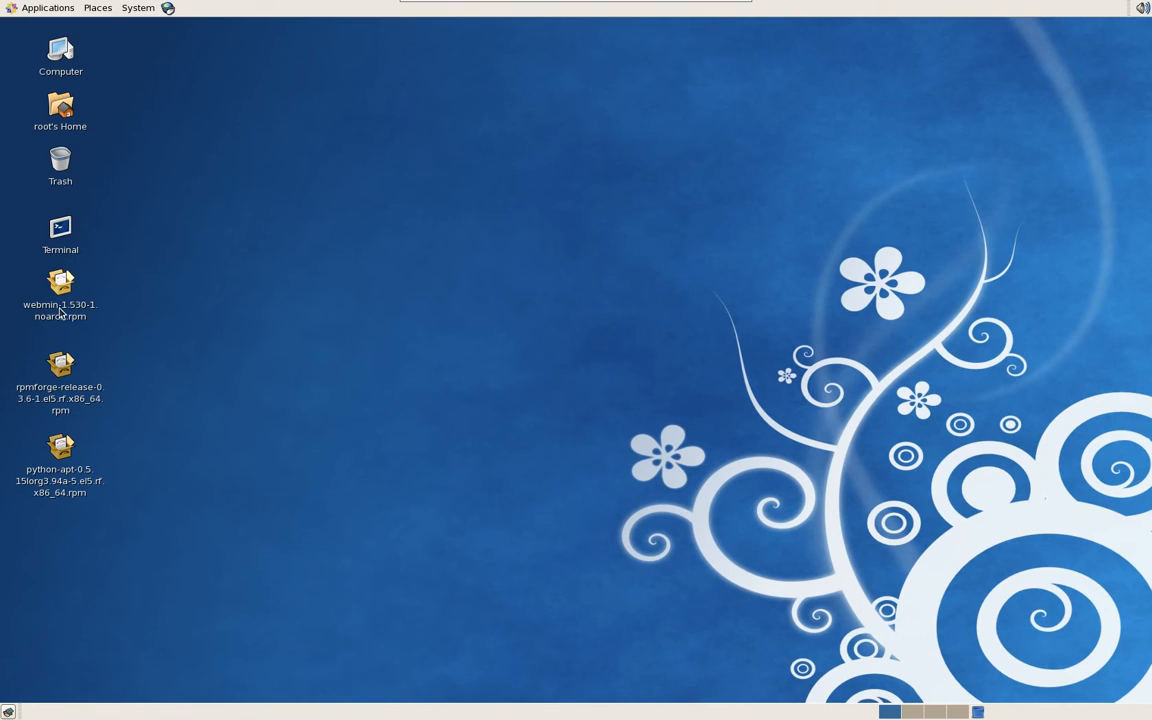
# - Select and then deselect the webmin package file on the desktop
pyautogui.click(60, 288)
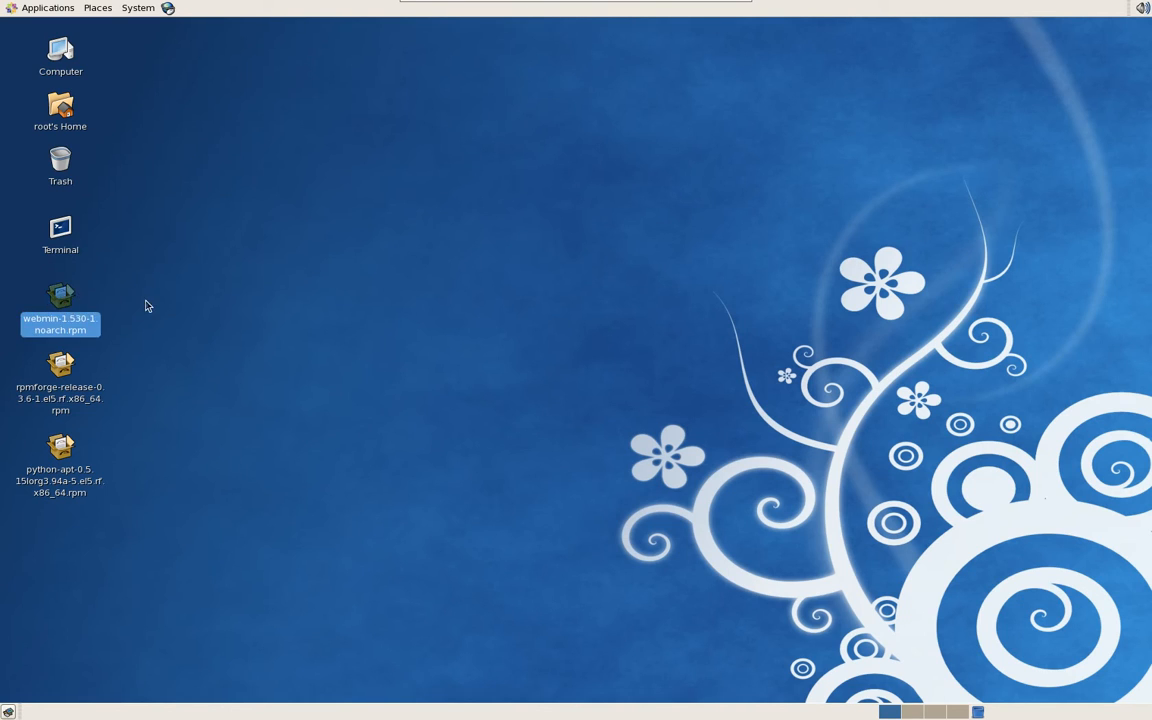
pyautogui.click(210, 298)
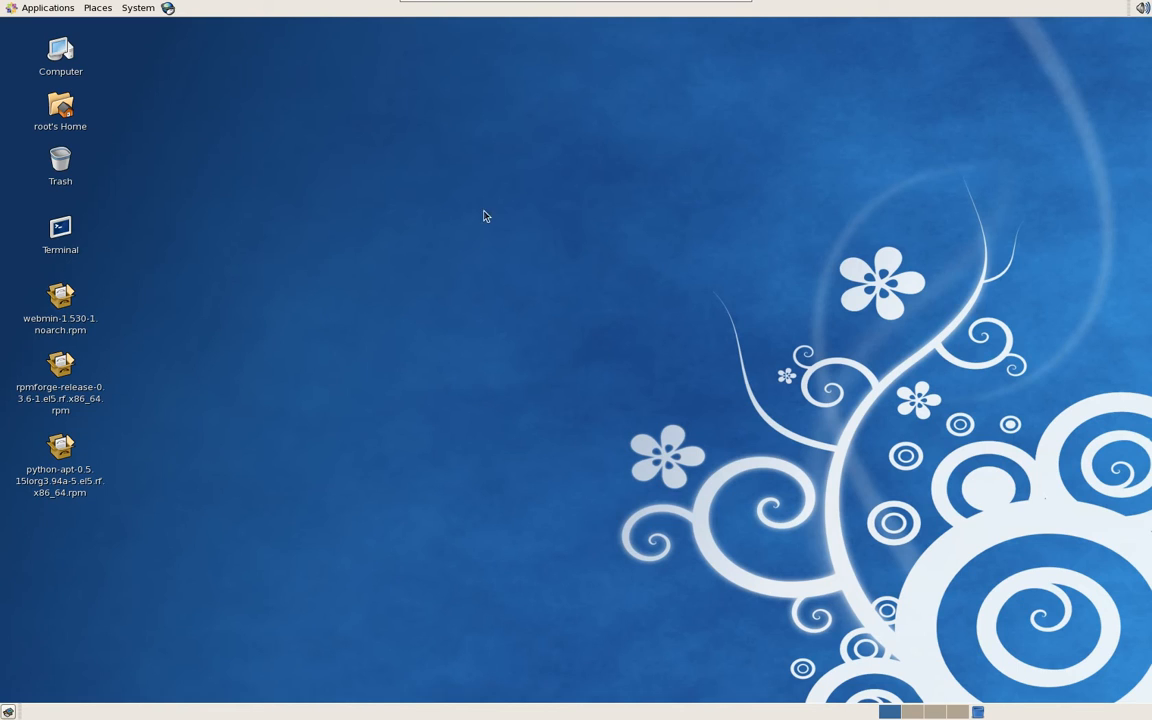
pyautogui.moveTo(266, 278)
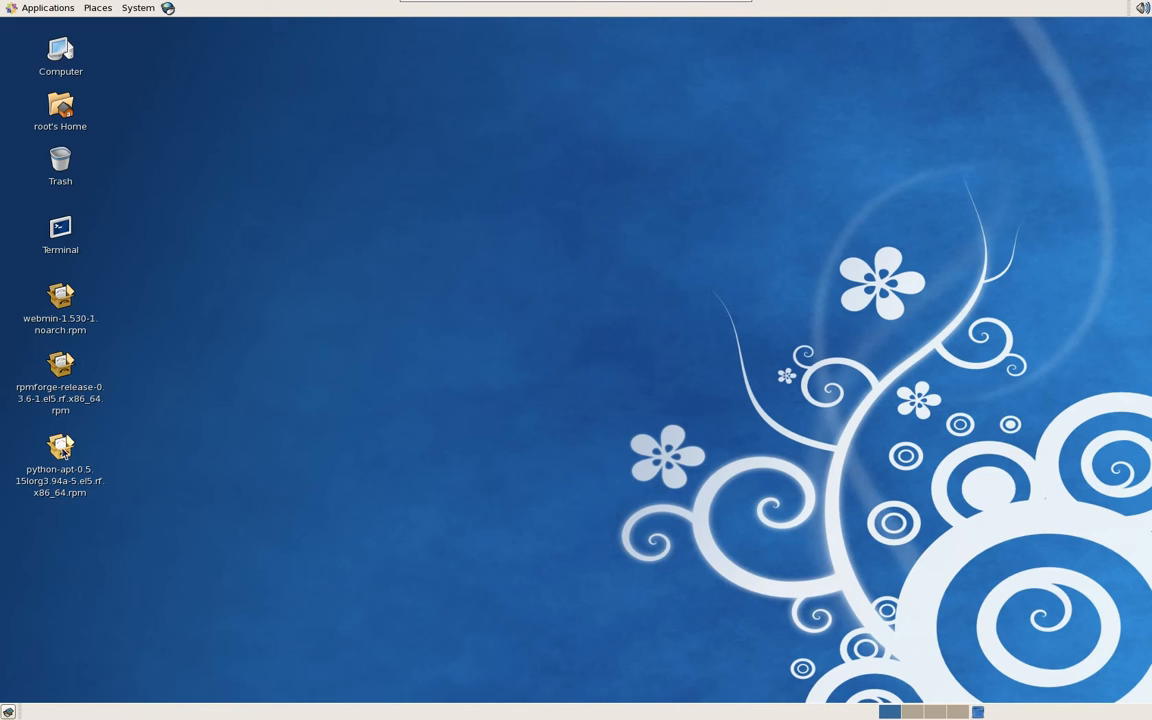
pyautogui.click(60, 447)
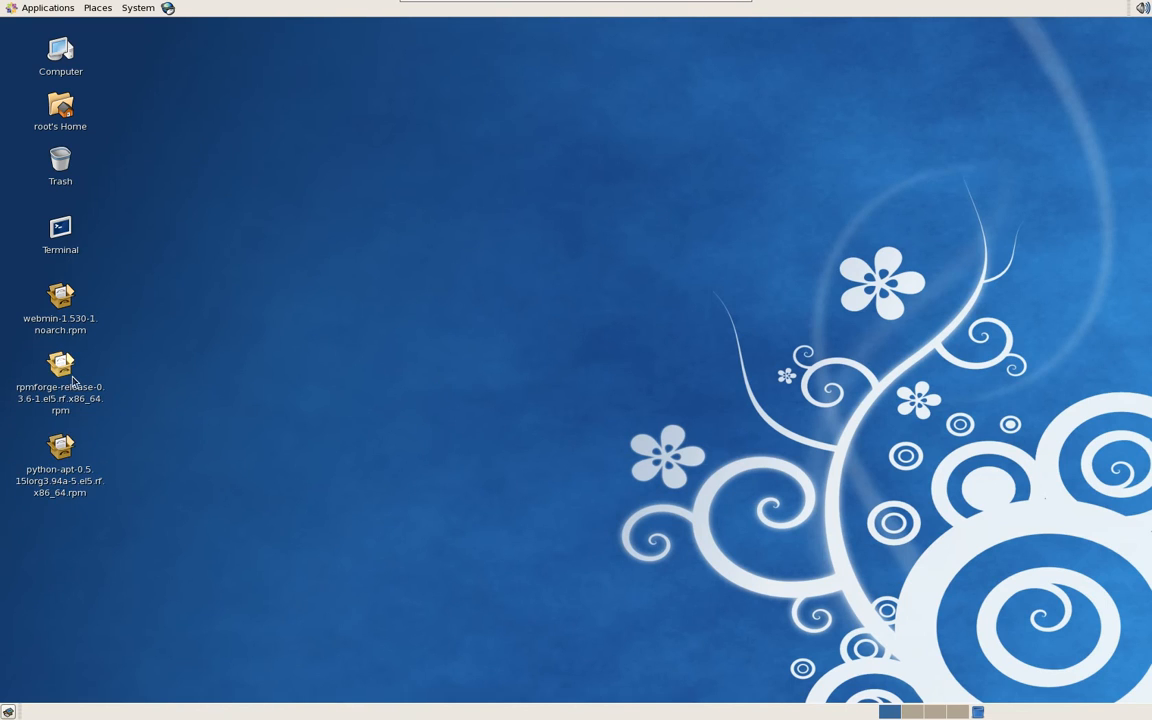
# - View the ClamAV guide in Firefox, highlighting the download address and option descriptions, then minimize it
pyautogui.click(60, 365)
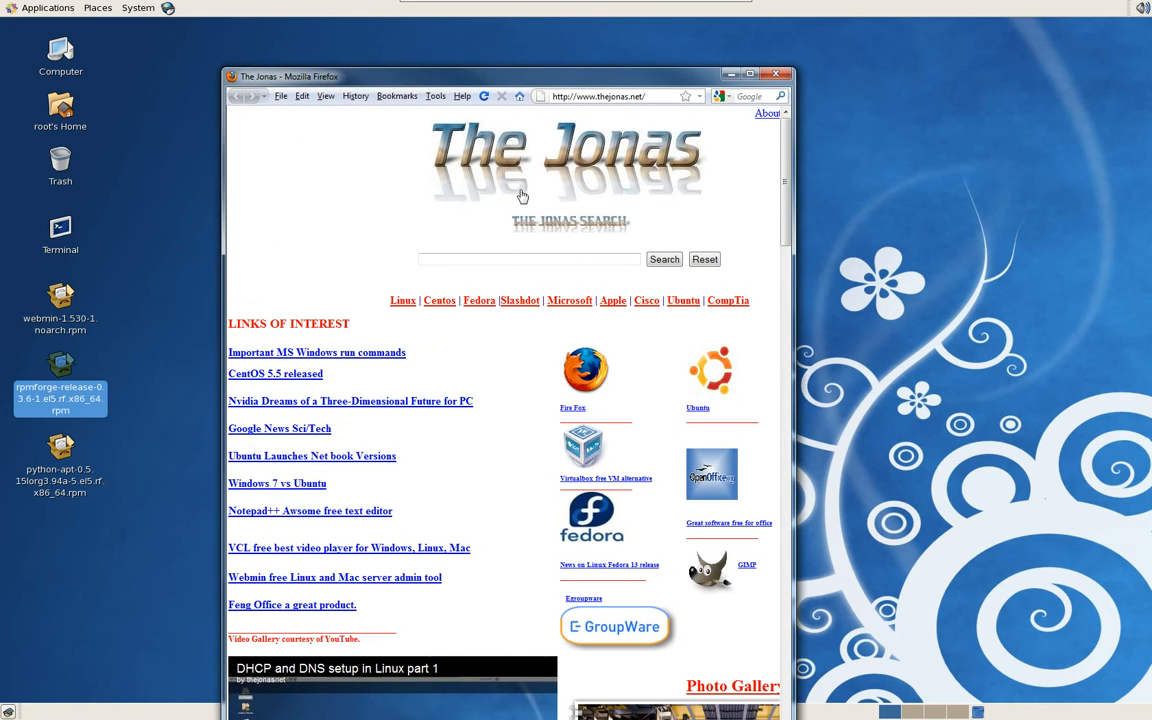
pyautogui.moveTo(599, 97)
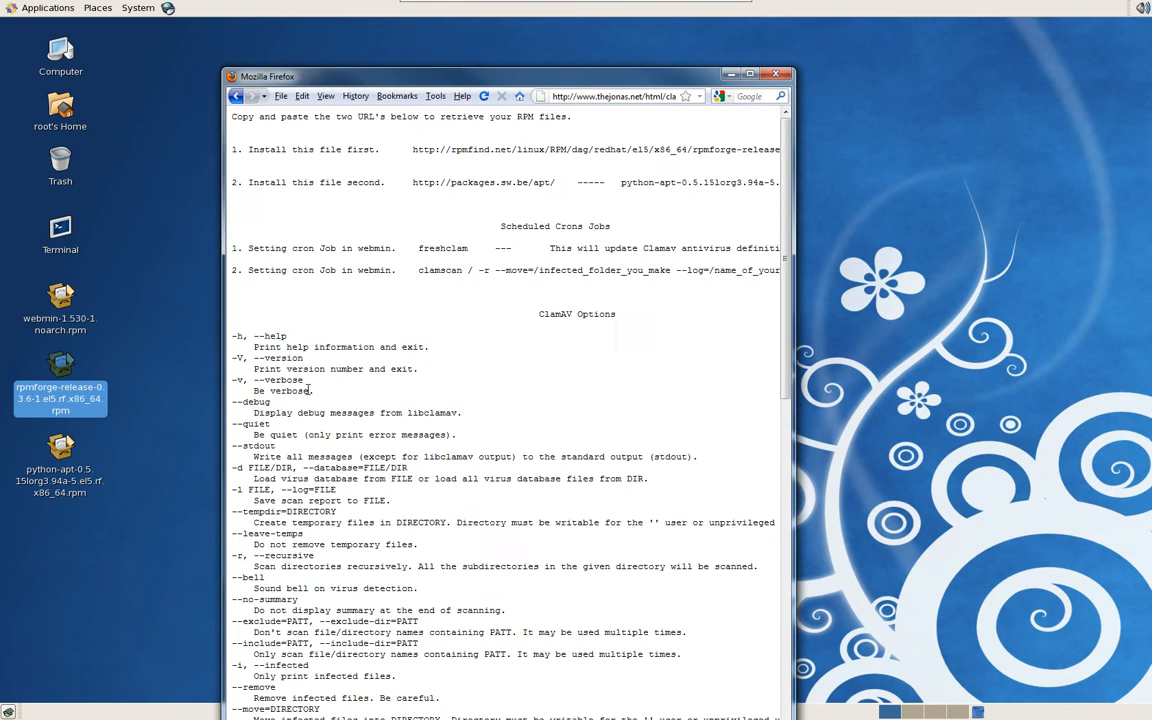
pyautogui.moveTo(464, 363)
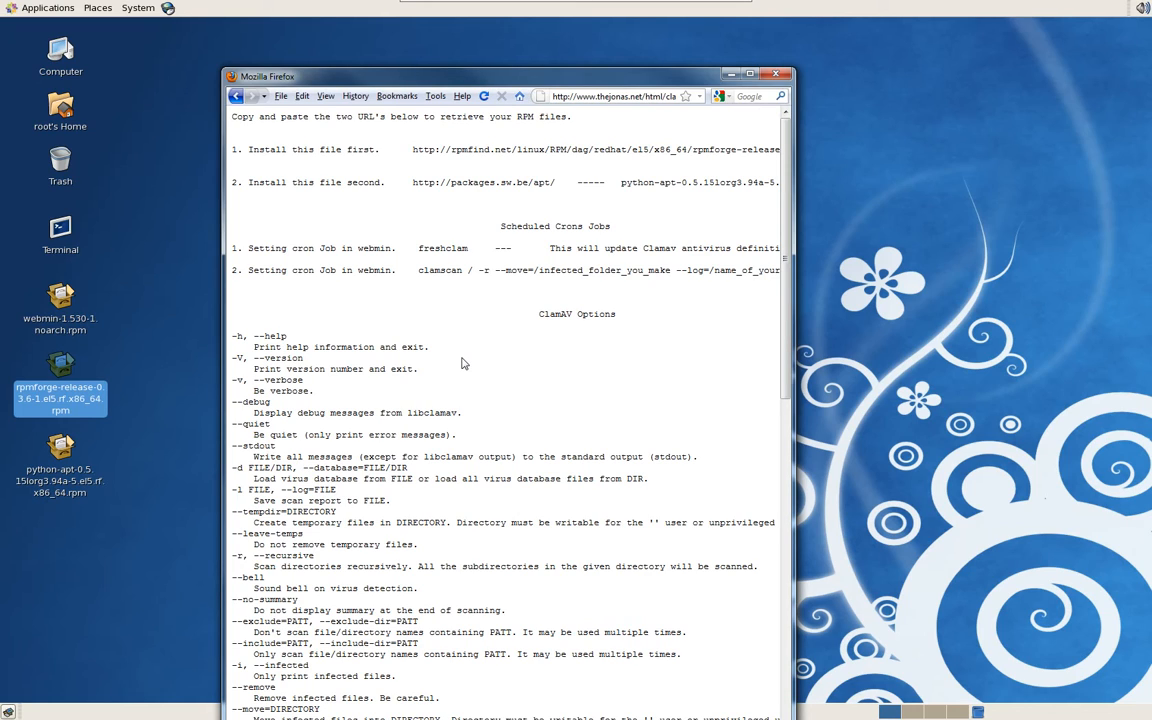
pyautogui.moveTo(399, 150)
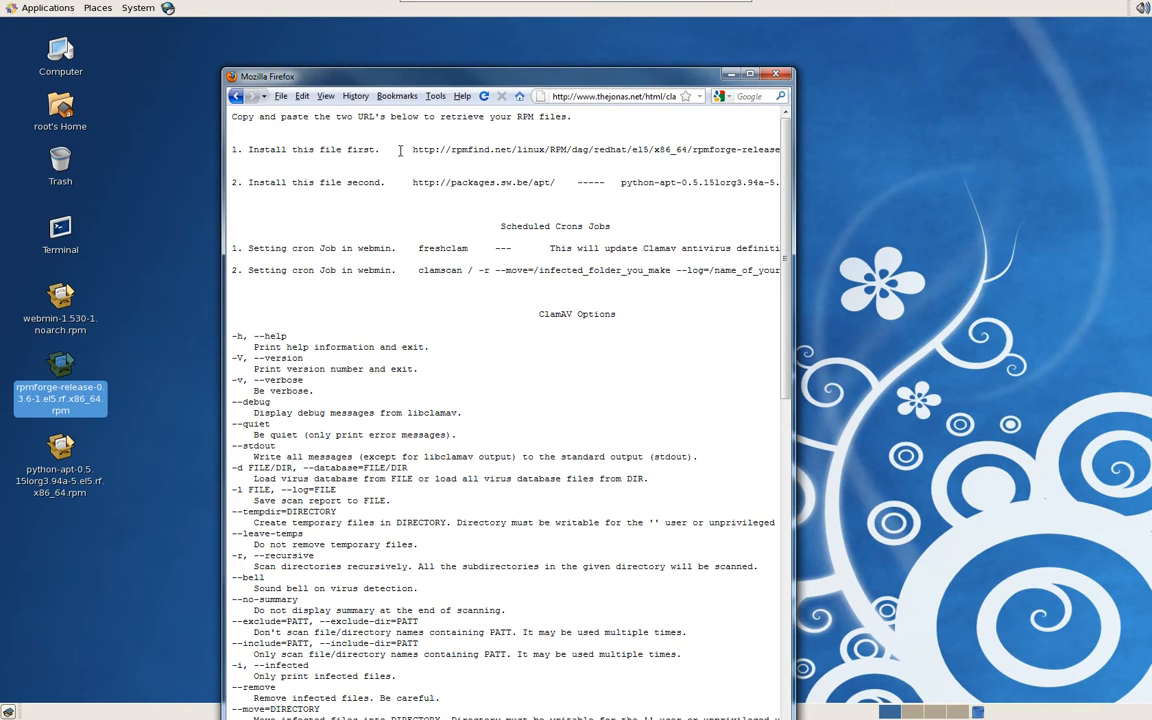
pyautogui.moveTo(412, 149); pyautogui.dragTo(735, 149)
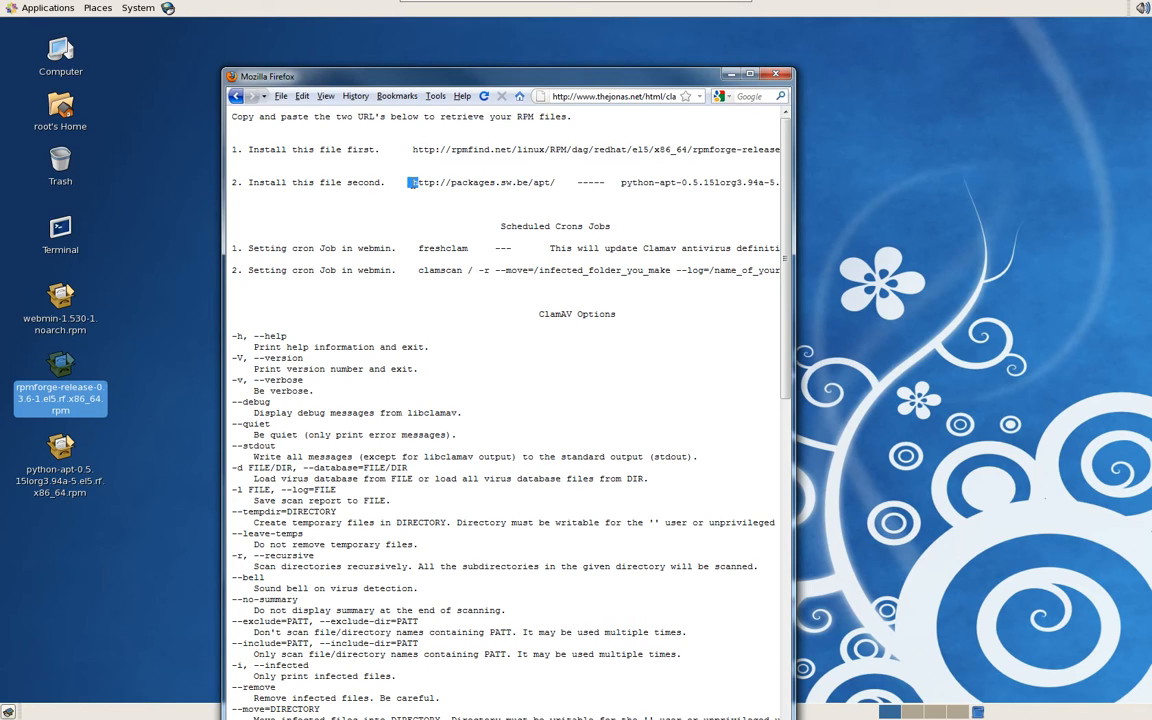
pyautogui.moveTo(510, 345)
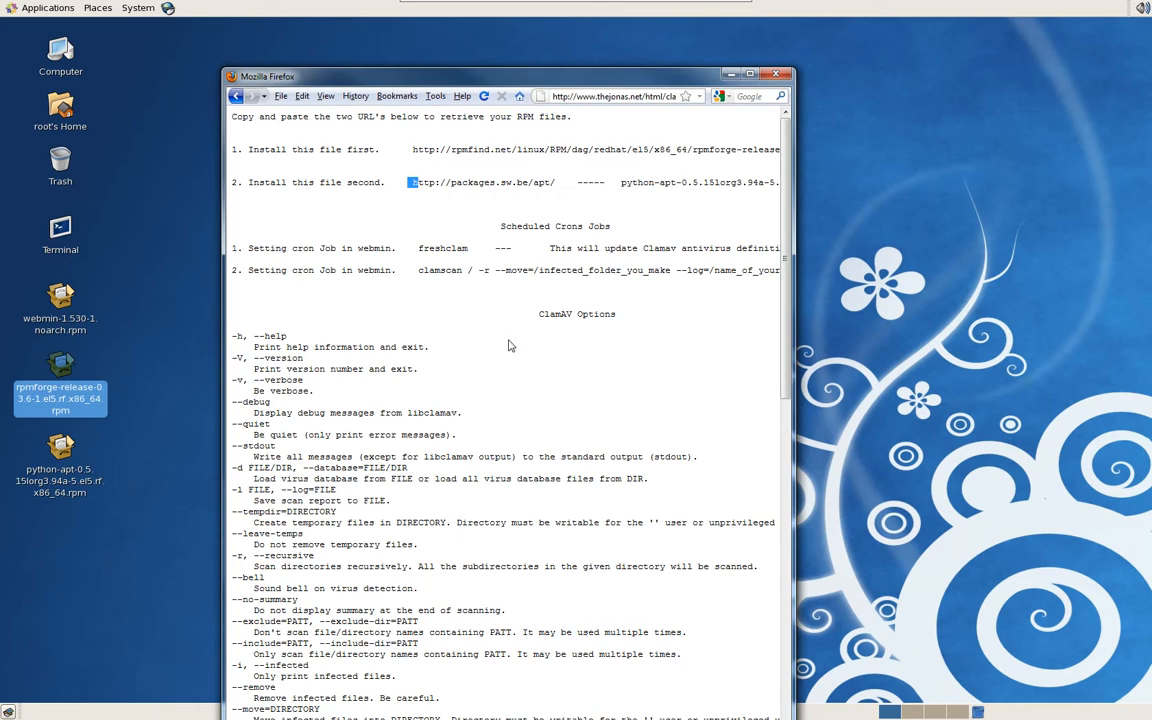
pyautogui.moveTo(262, 335); pyautogui.dragTo(288, 445)
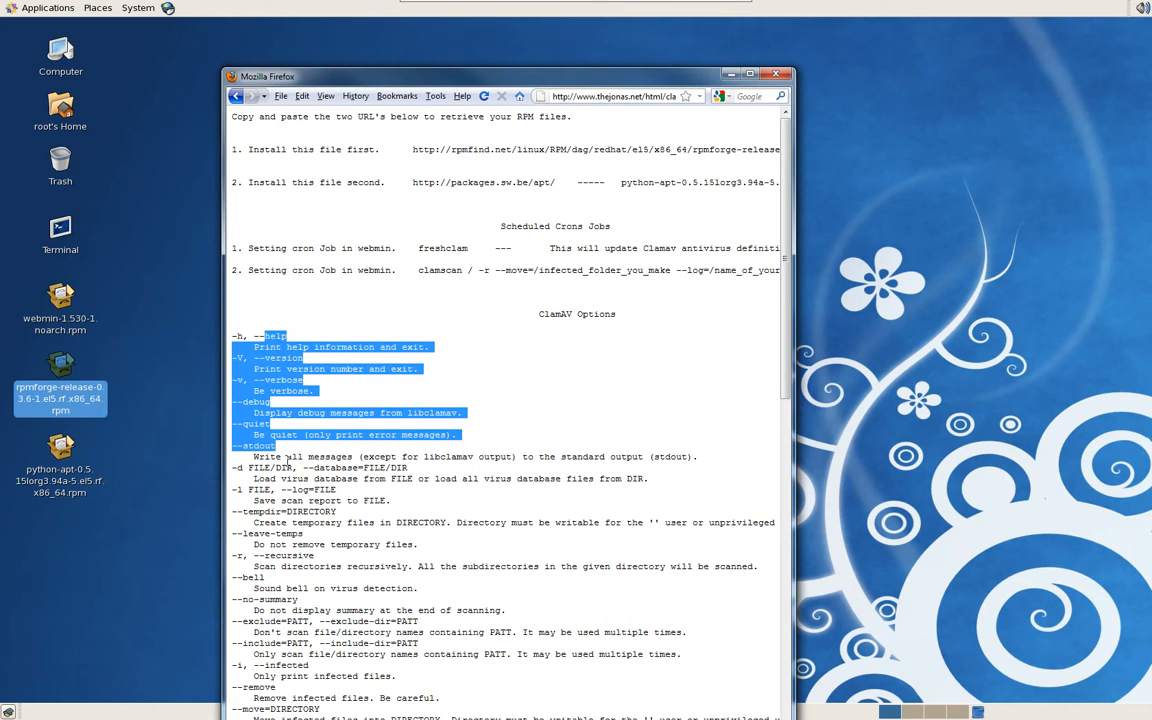
pyautogui.click(500, 370)
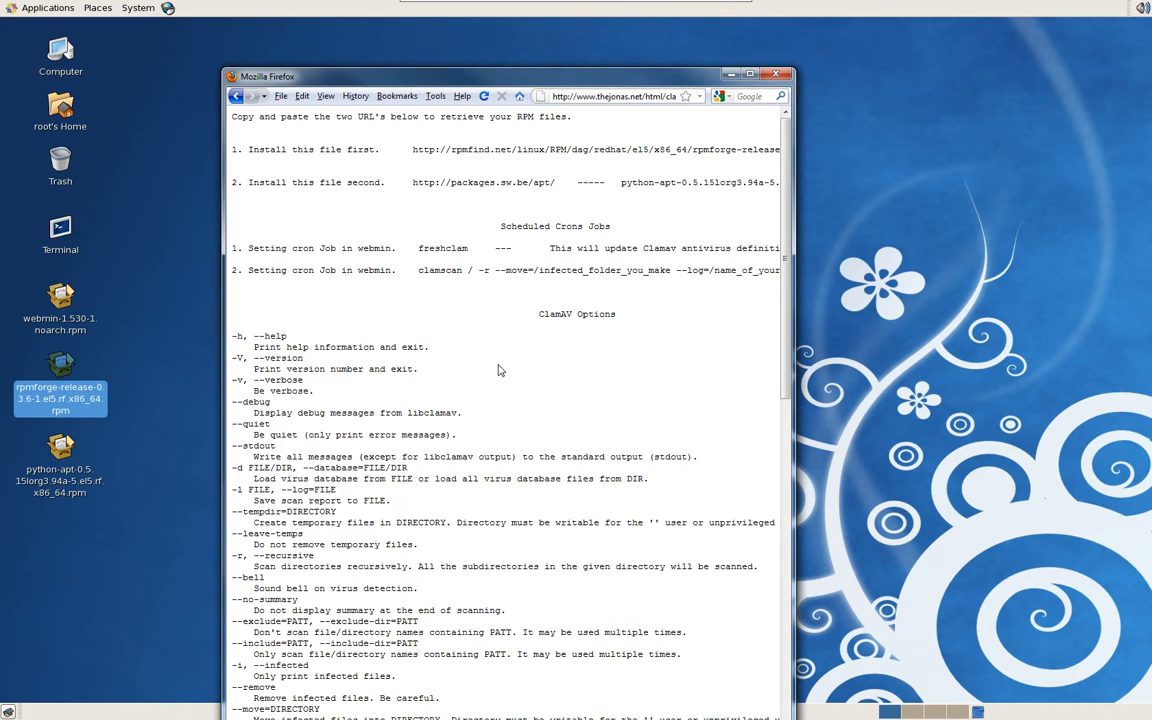
pyautogui.moveTo(415, 270)
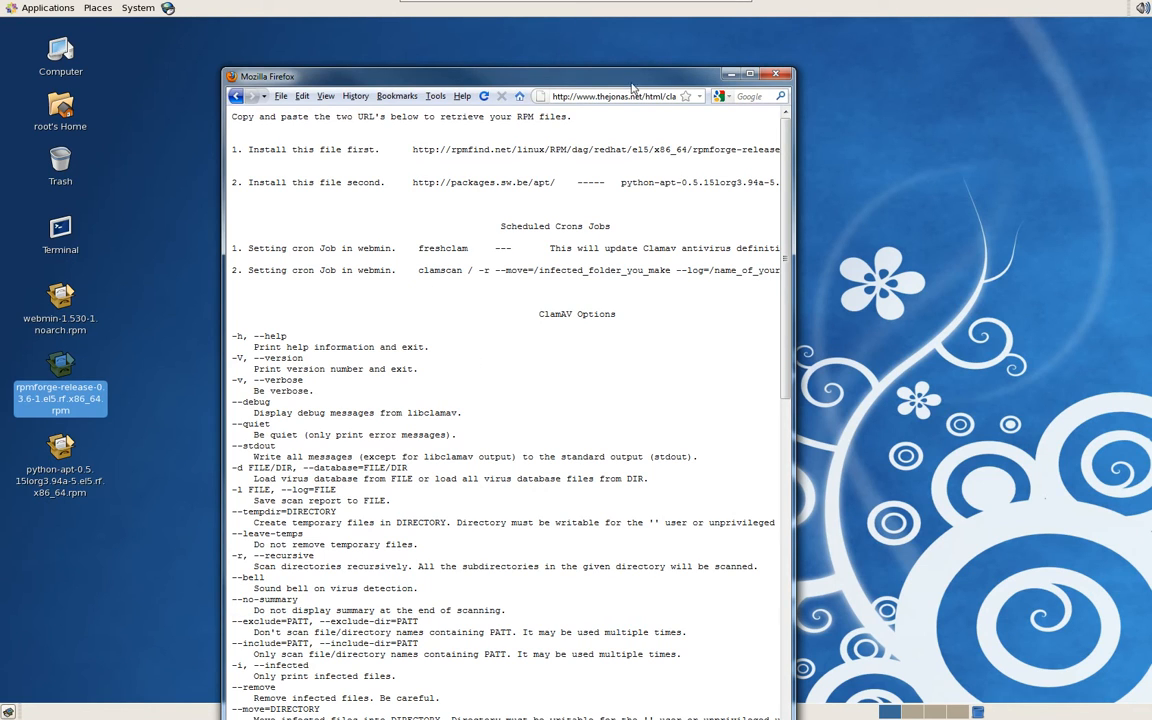
pyautogui.click(780, 67)
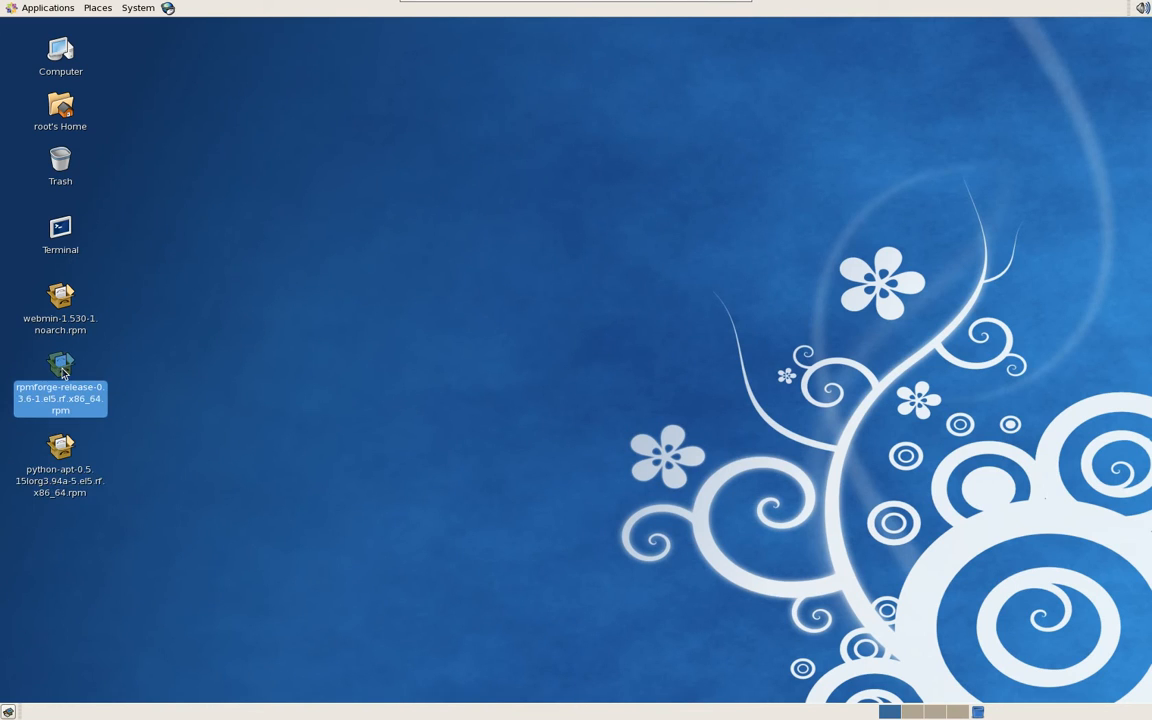
# - Install rpmforge-release-0.3.6-1.el5.rf.x86_64, accepting the unverified-package warning
pyautogui.doubleClick(60, 368)
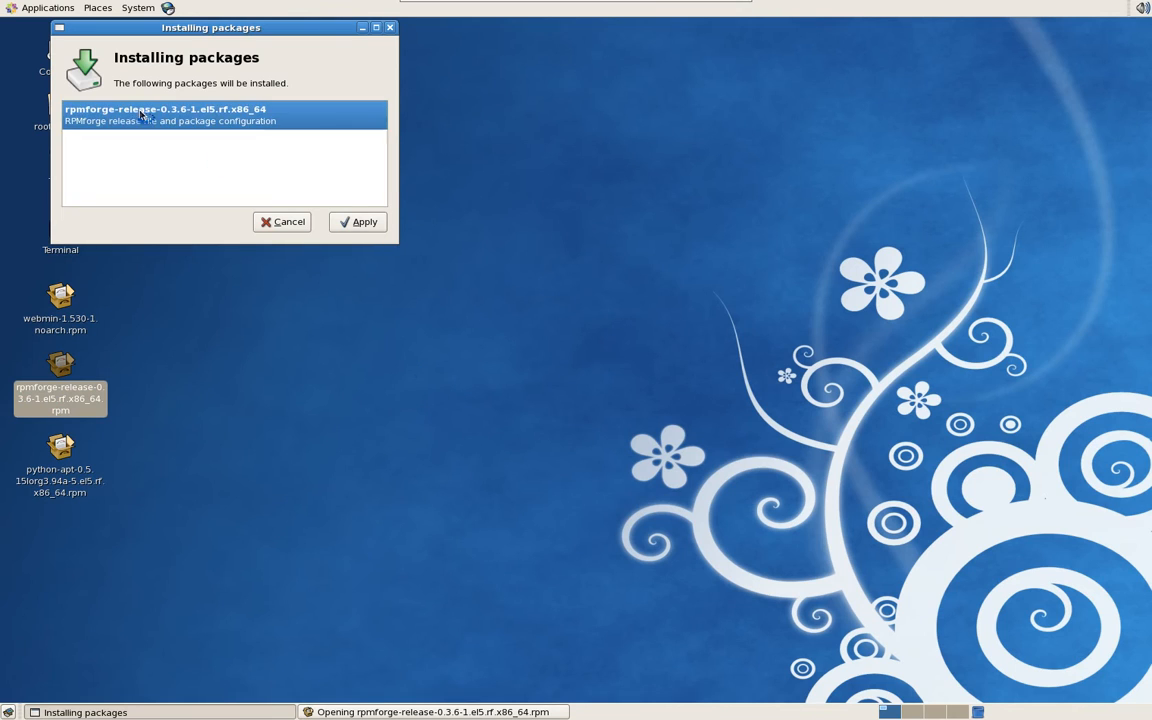
pyautogui.click(357, 221)
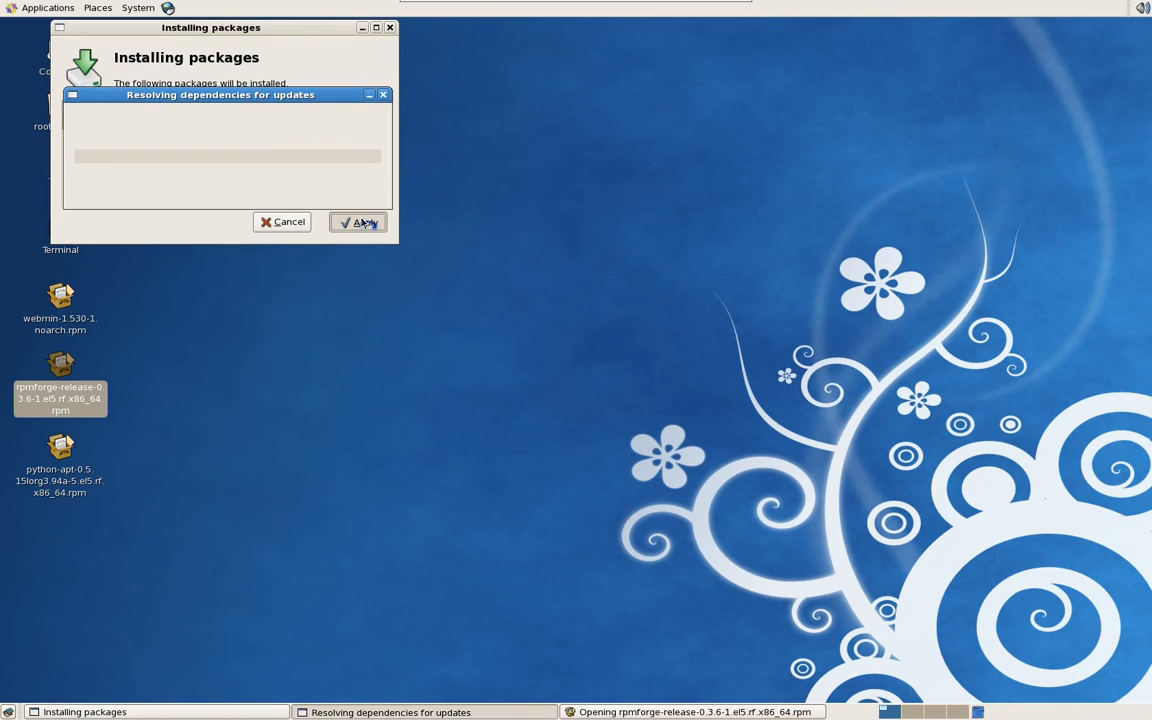
pyautogui.click(357, 222)
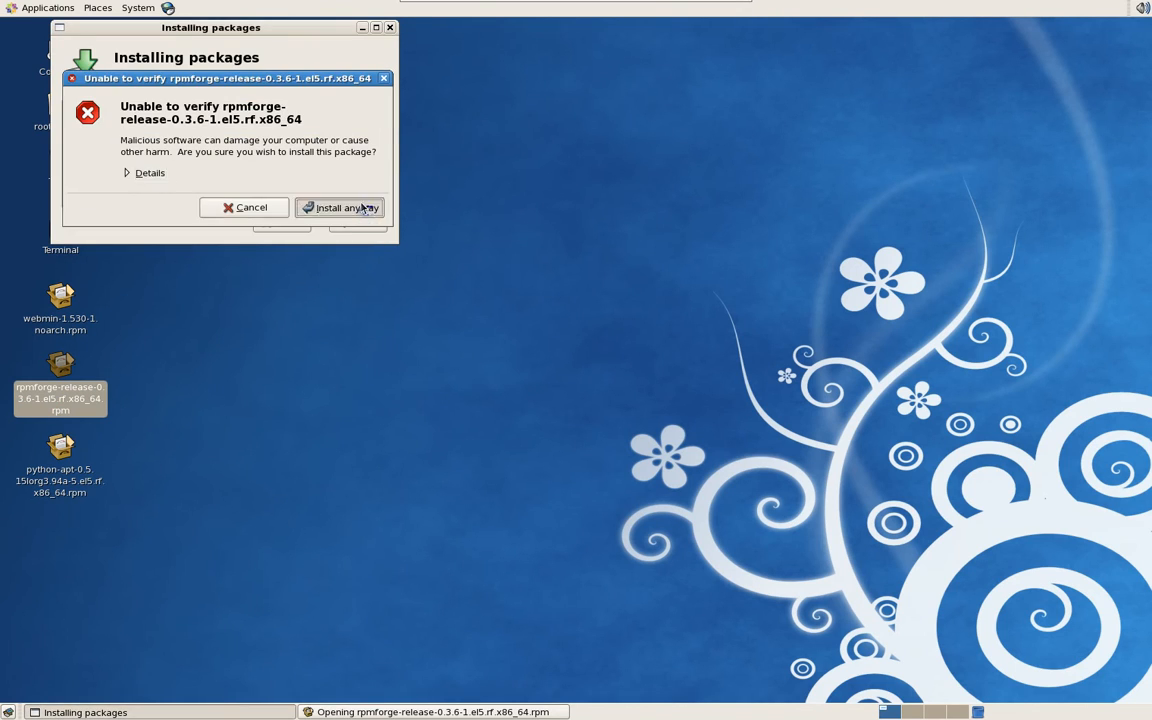
pyautogui.click(339, 207)
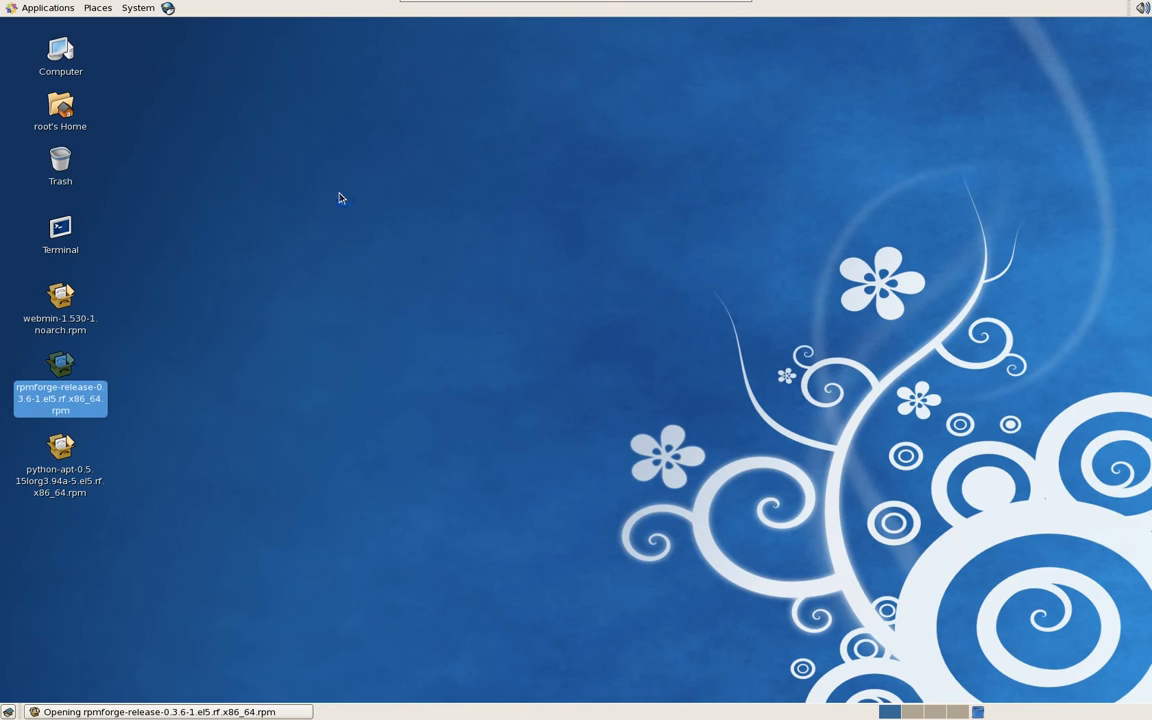
# - Install python-apt with its additional dependencies and dismiss the success message
pyautogui.click(60, 460)
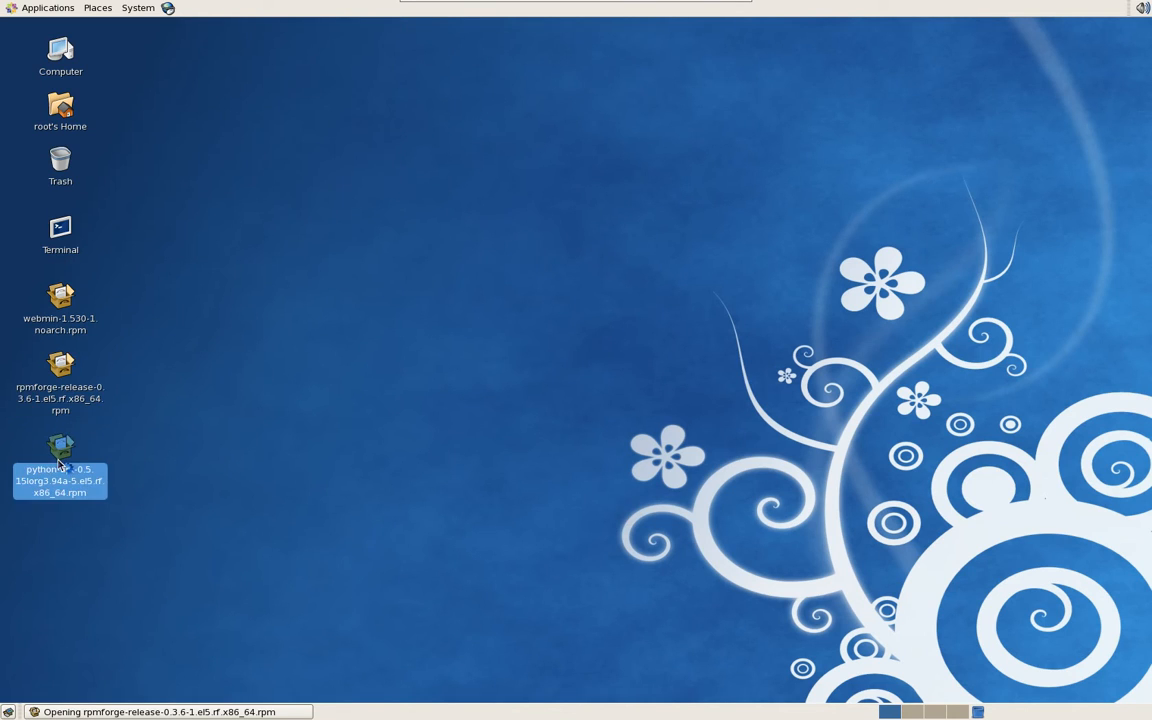
pyautogui.doubleClick(60, 445)
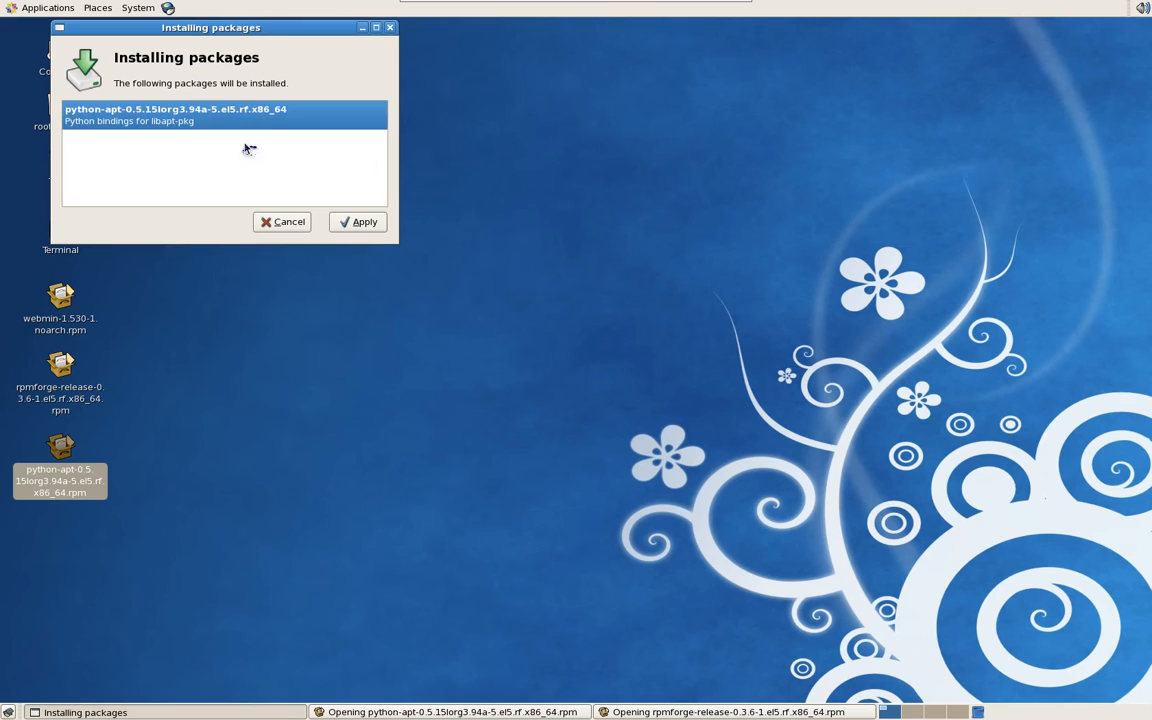
pyautogui.click(357, 221)
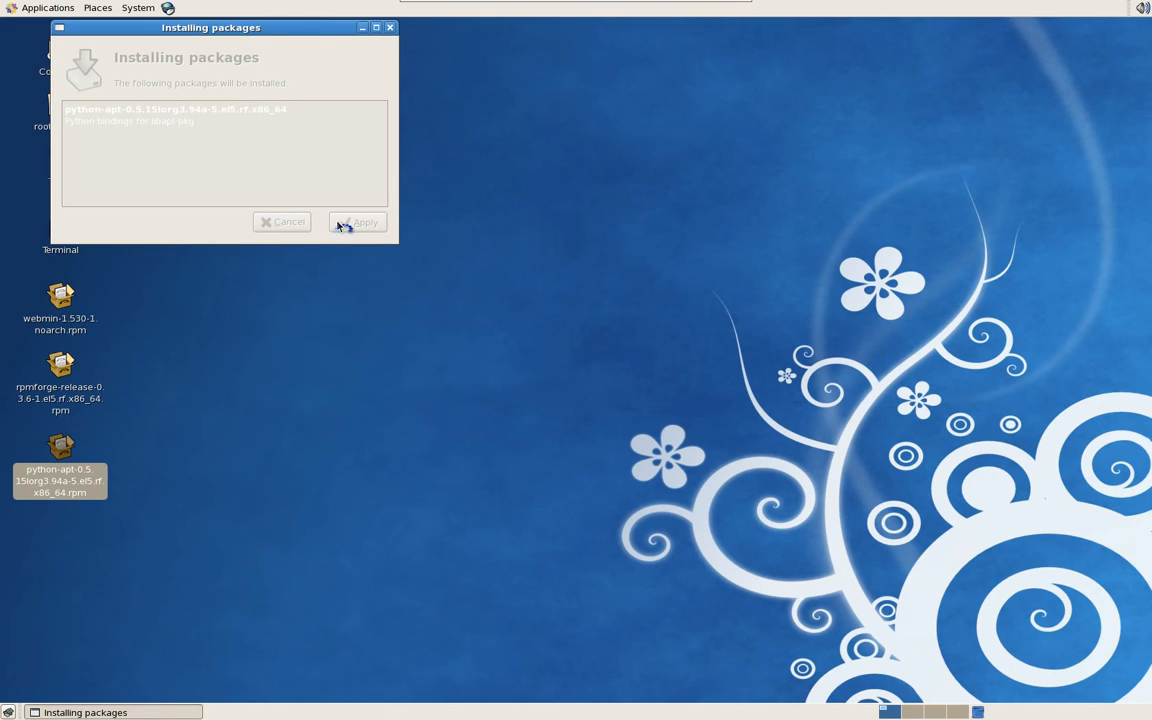
pyautogui.click(358, 221)
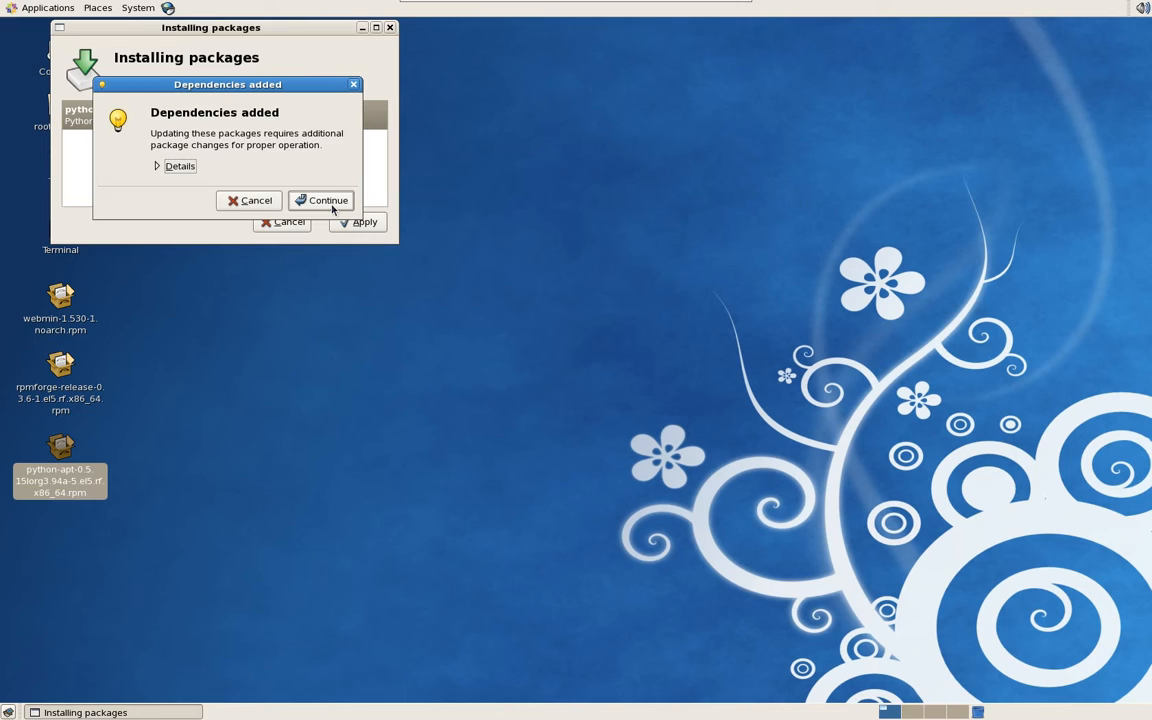
pyautogui.click(321, 200)
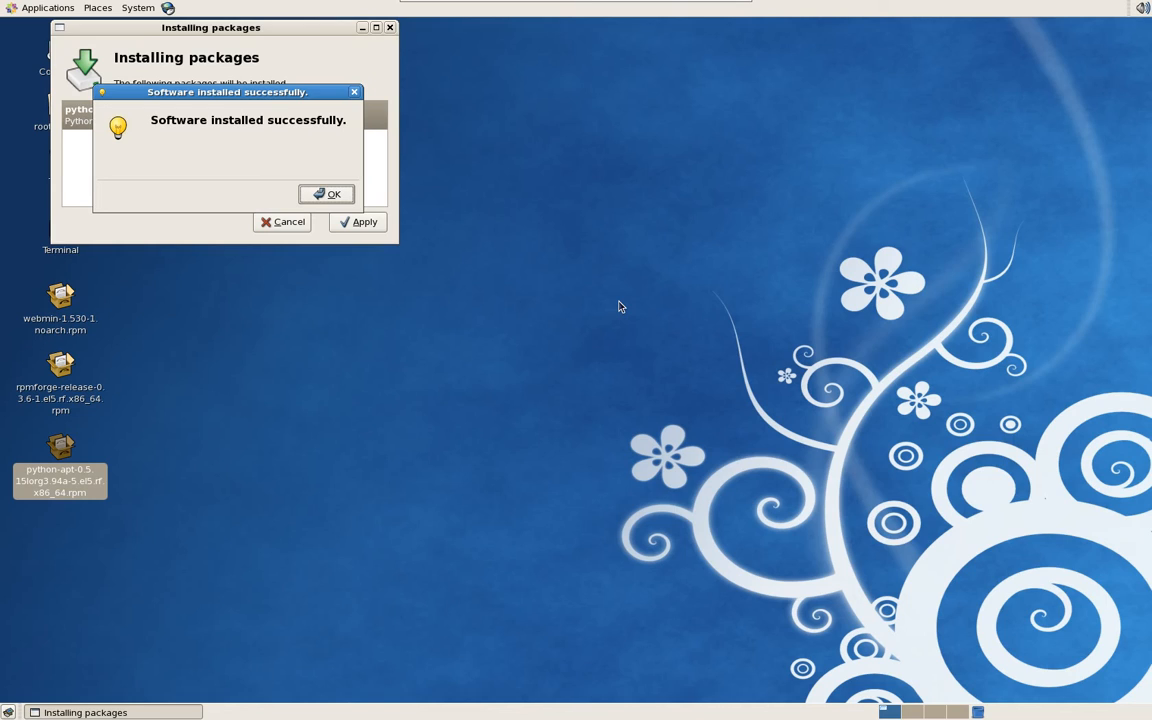
pyautogui.moveTo(576, 302)
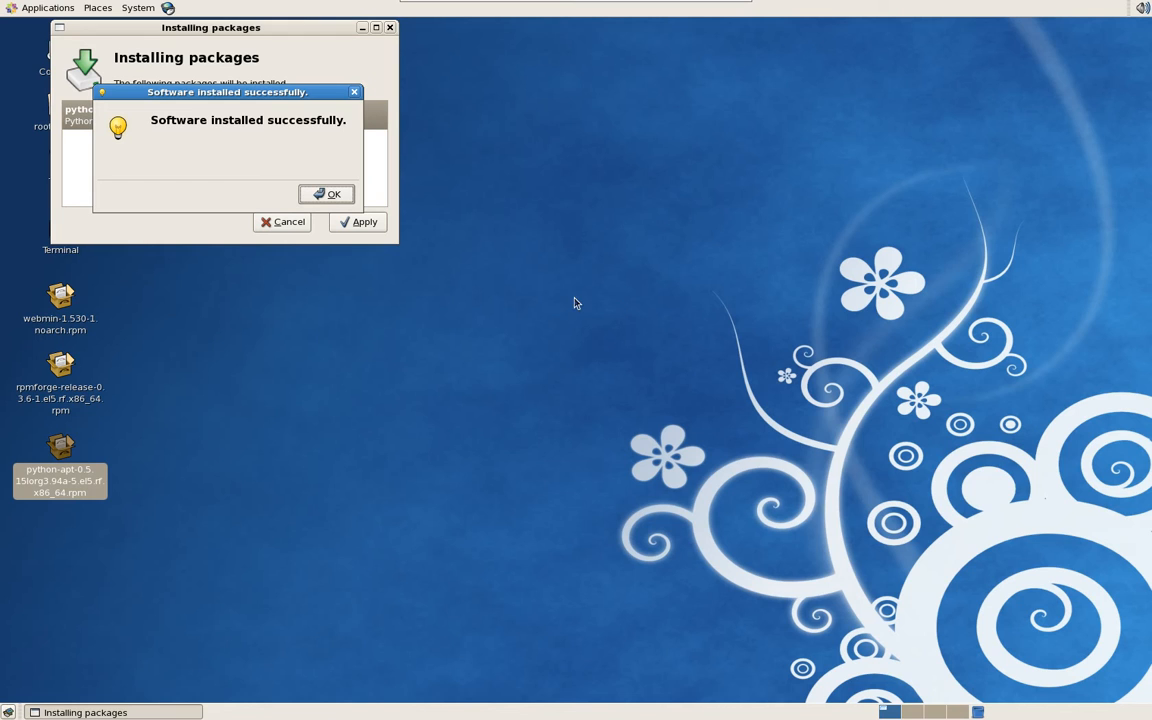
pyautogui.moveTo(263, 439)
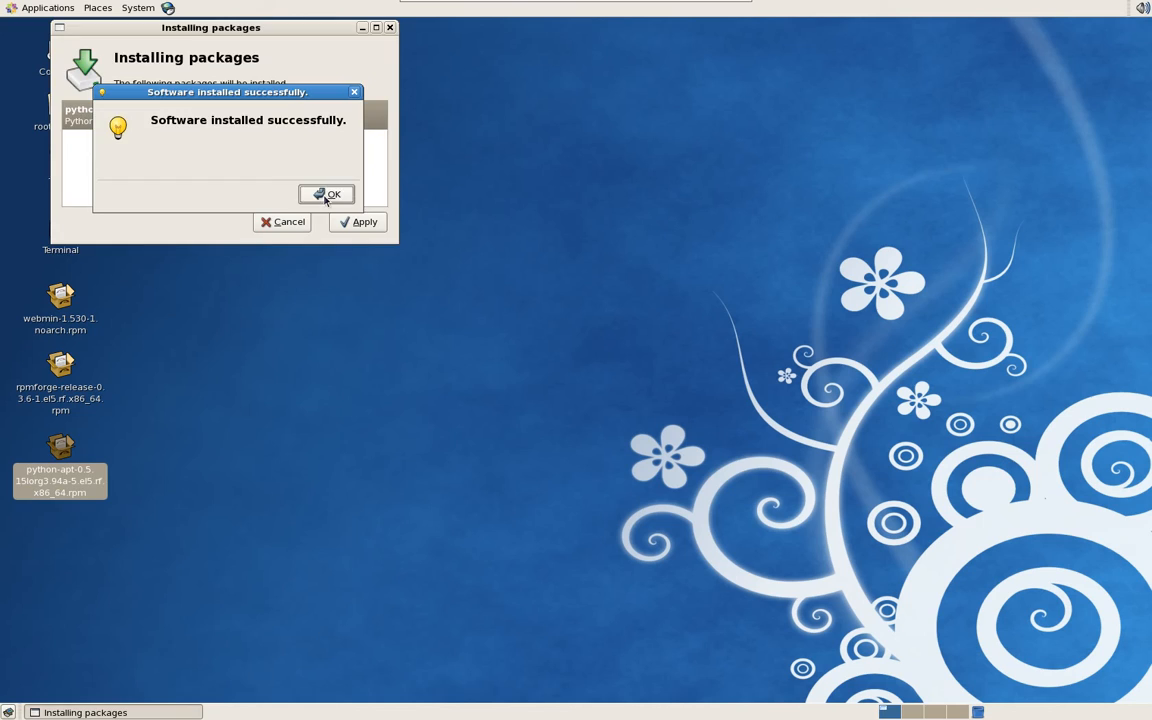
pyautogui.click(326, 193)
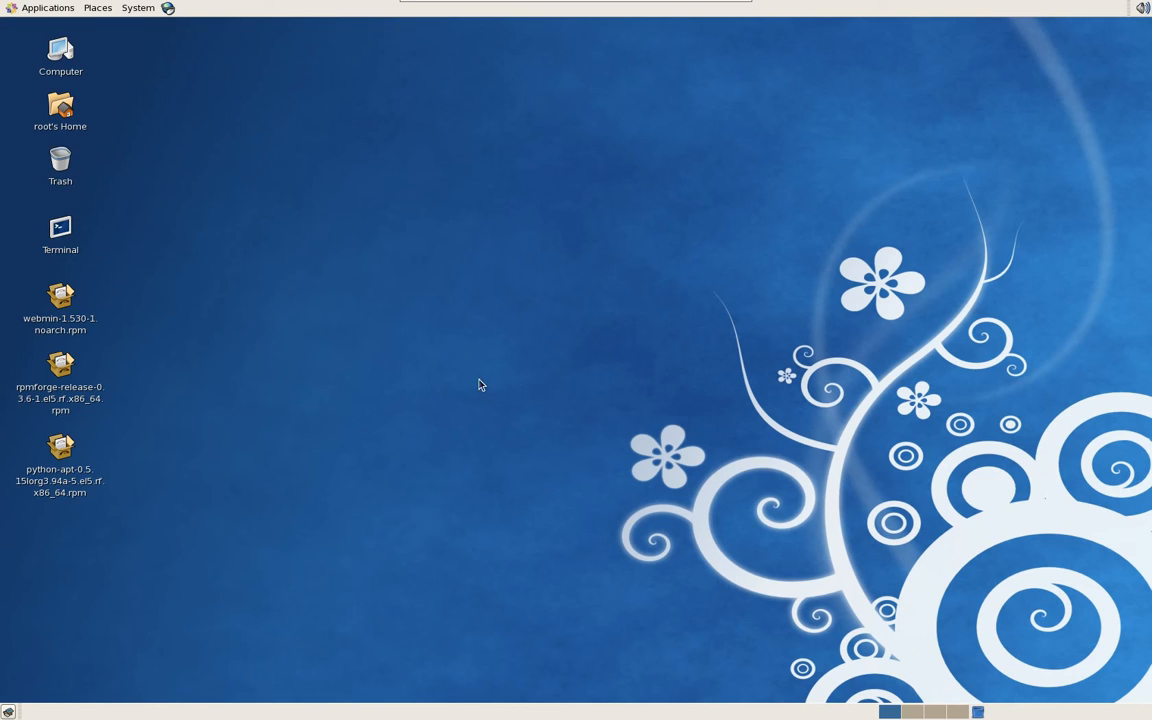
pyautogui.moveTo(447, 410)
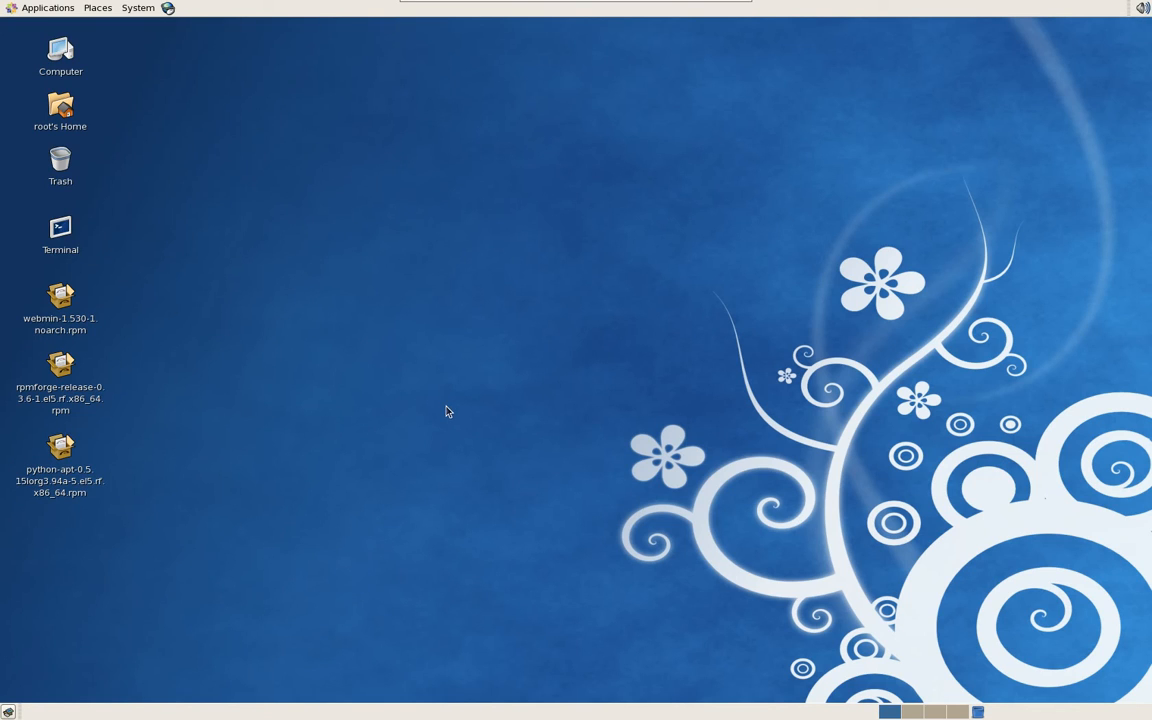
pyautogui.click(62, 50)
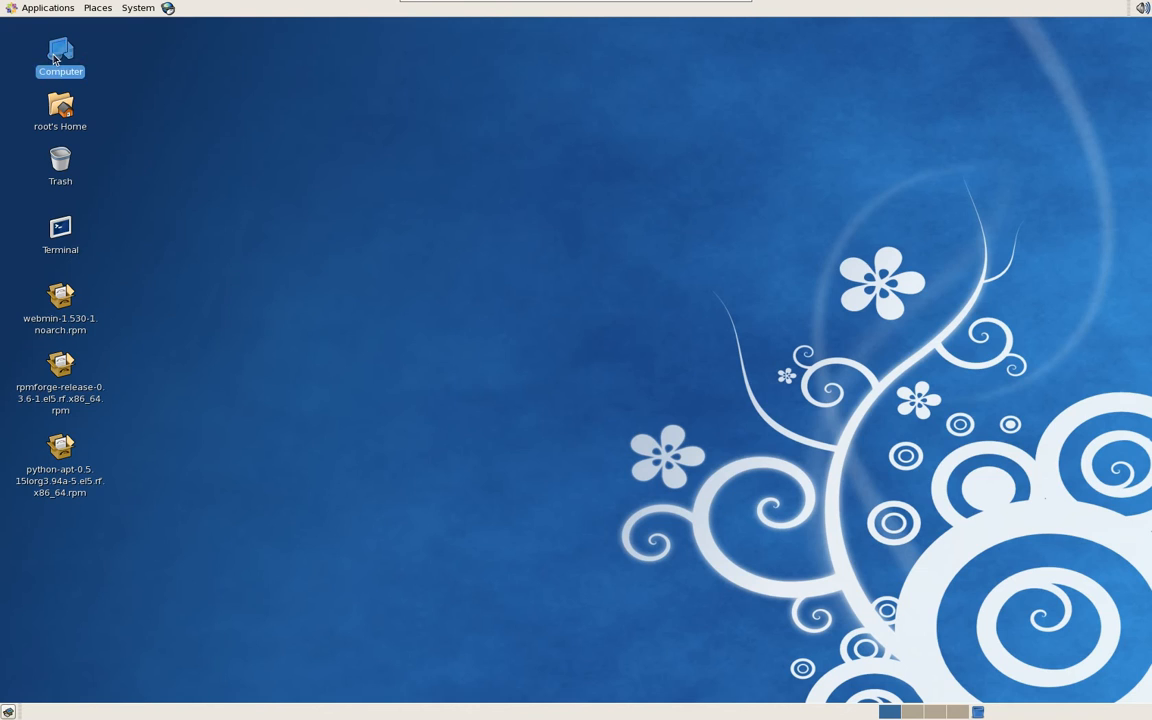
pyautogui.doubleClick(62, 52)
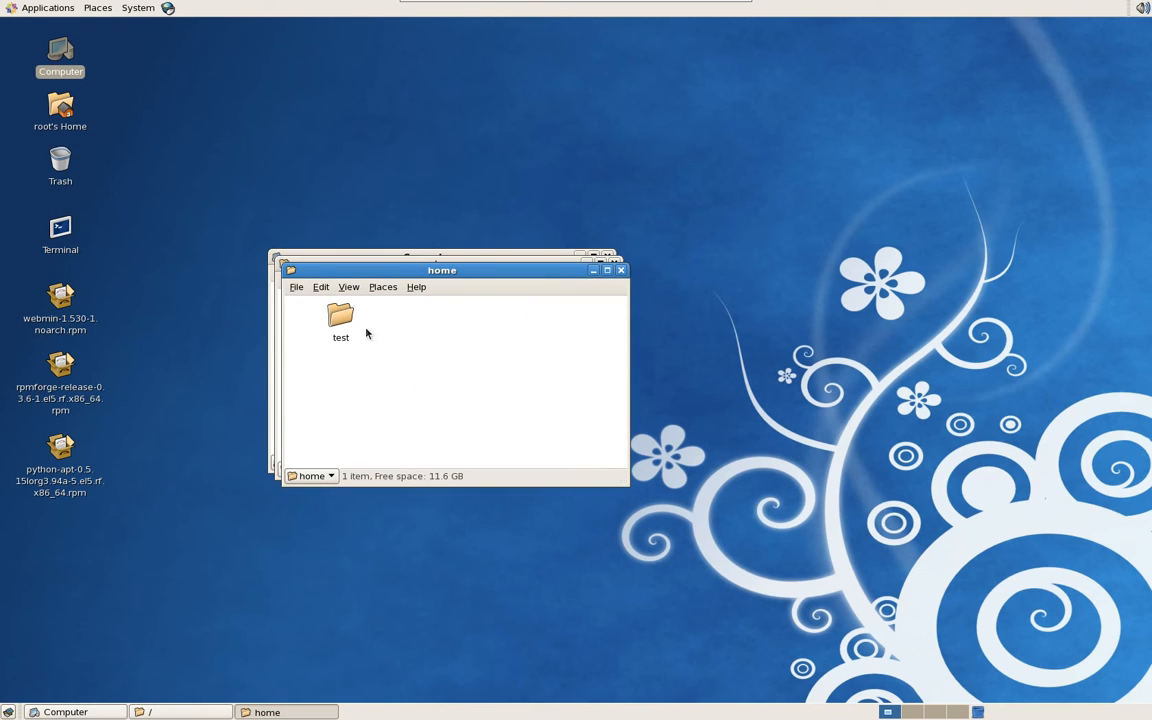
pyautogui.moveTo(377, 330)
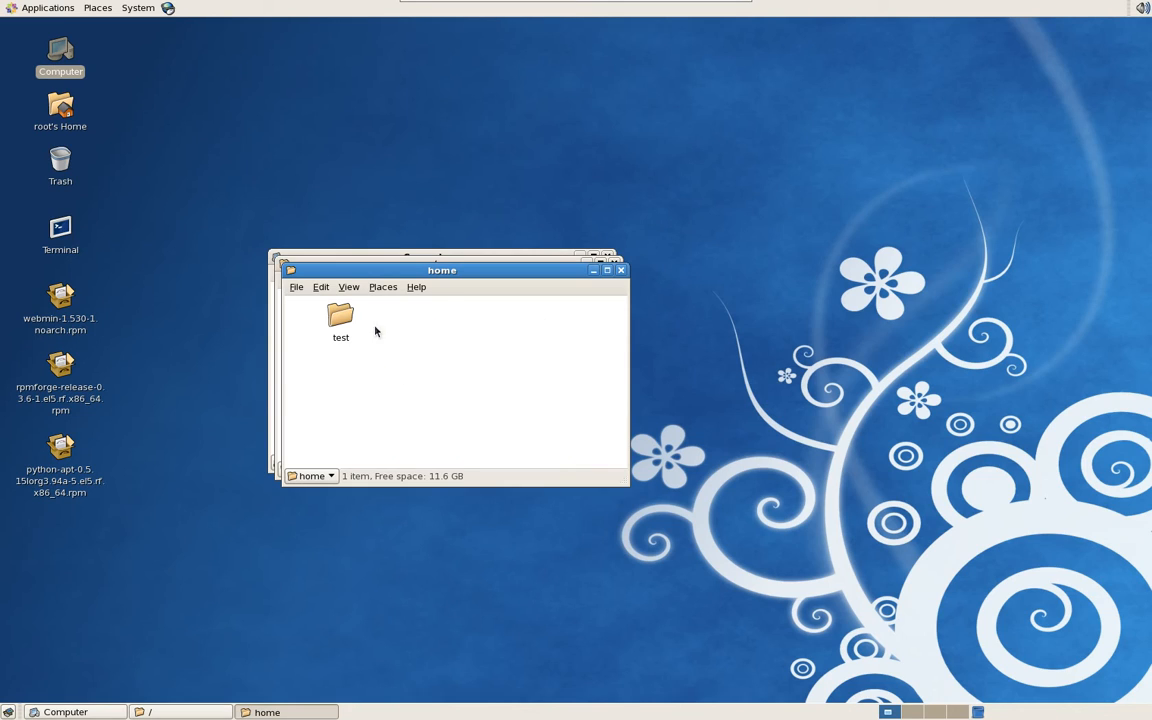
pyautogui.moveTo(492, 332)
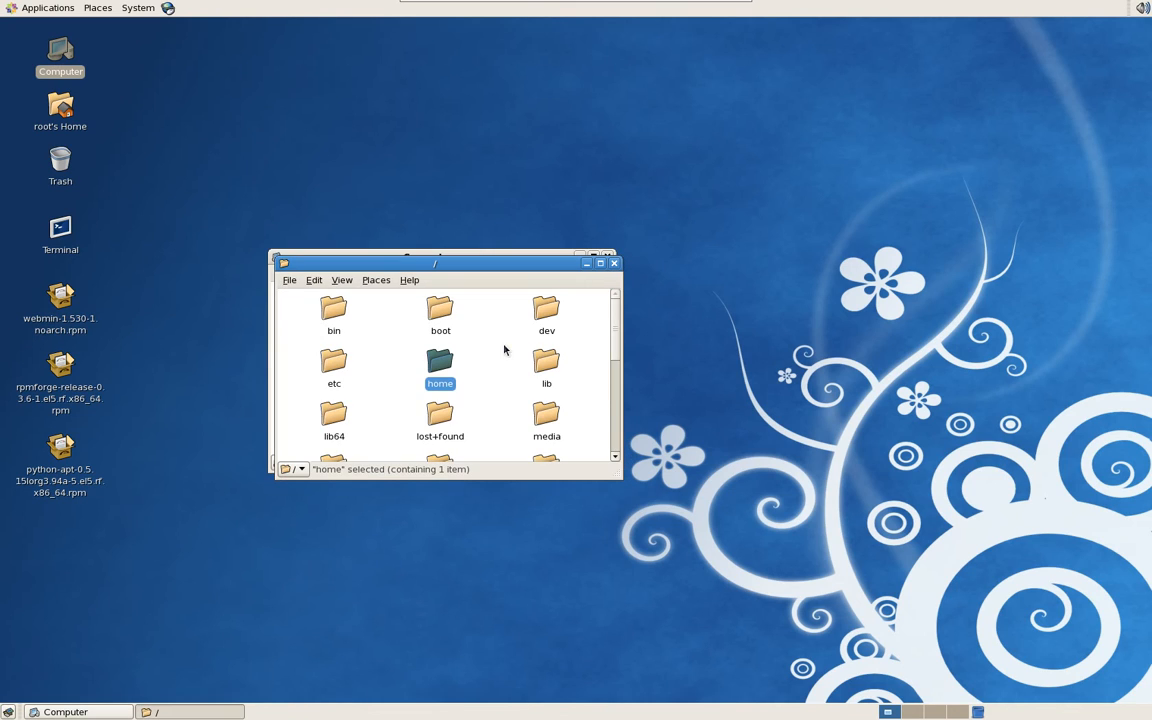
pyautogui.moveTo(491, 374)
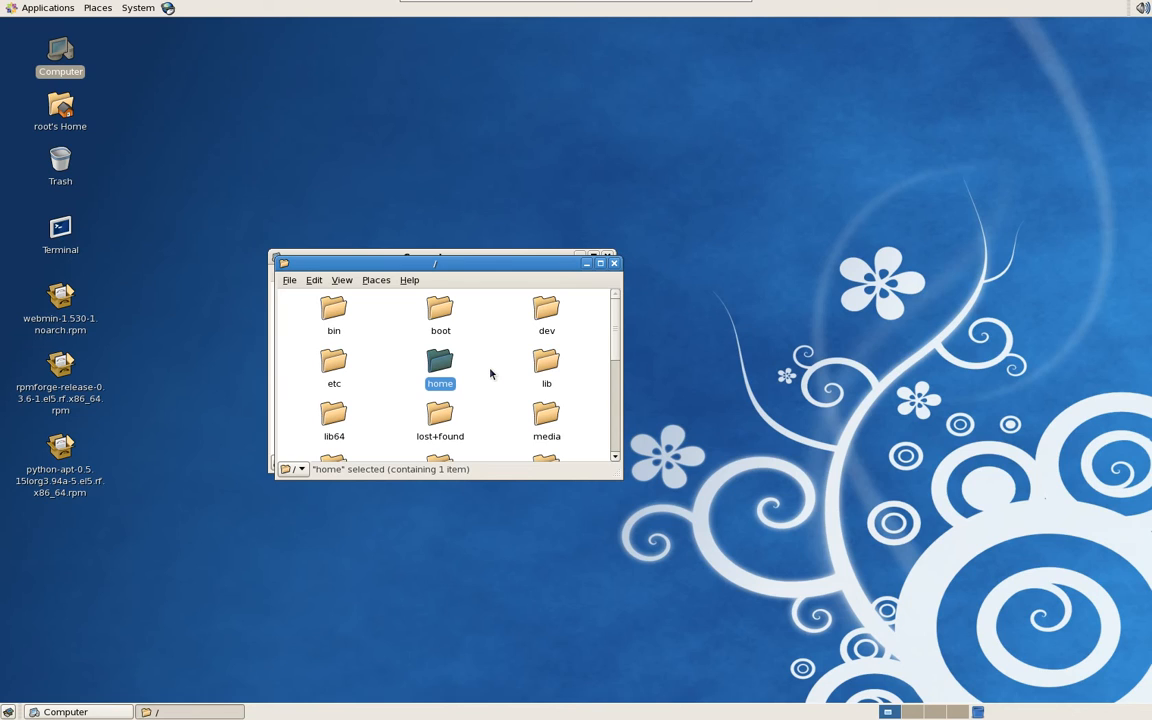
pyautogui.moveTo(503, 367)
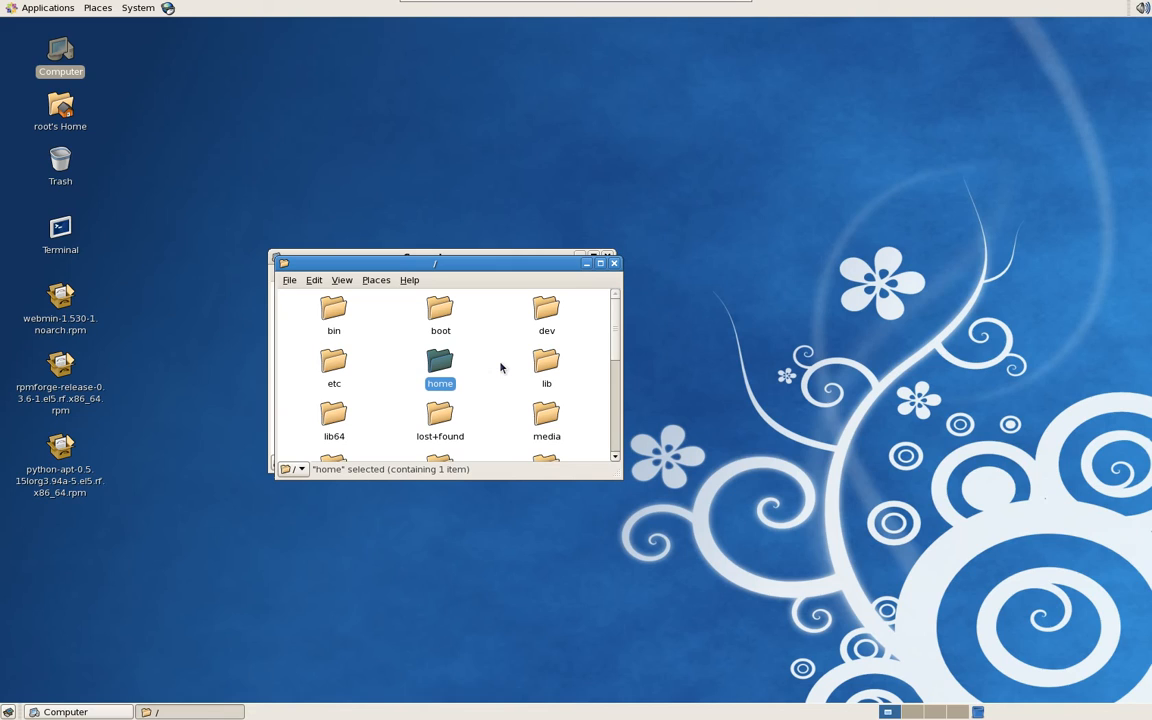
pyautogui.moveTo(497, 355)
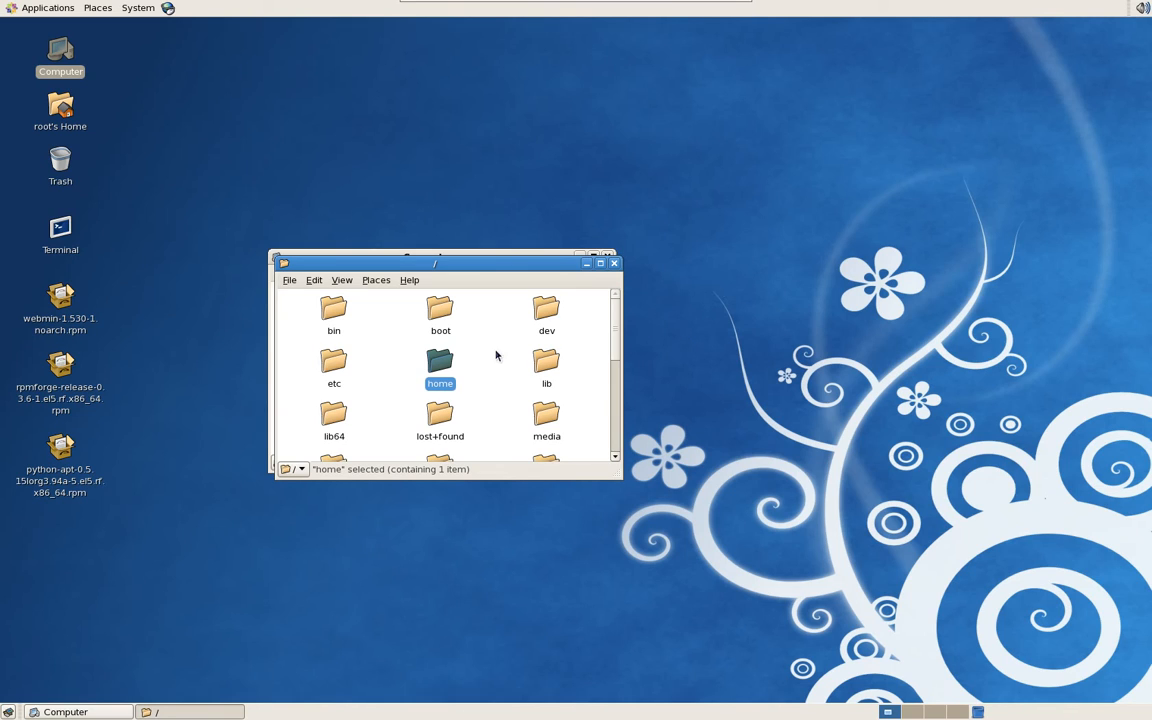
pyautogui.moveTo(144, 409)
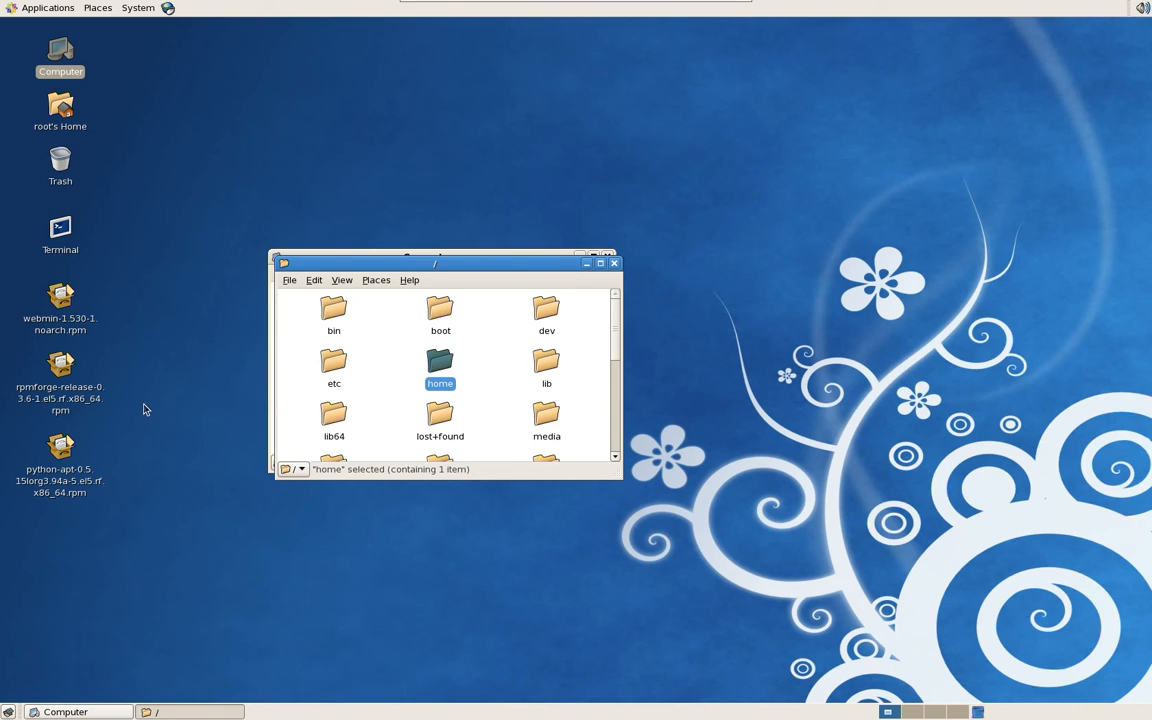
pyautogui.moveTo(214, 363)
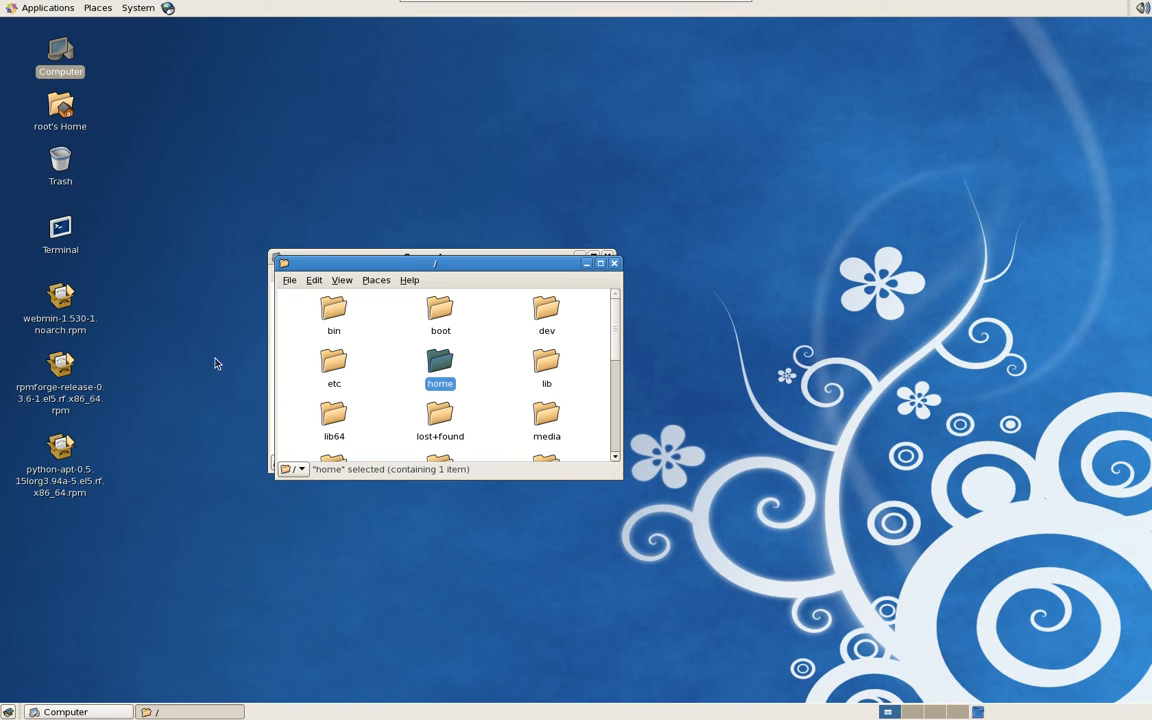
pyautogui.moveTo(210, 343)
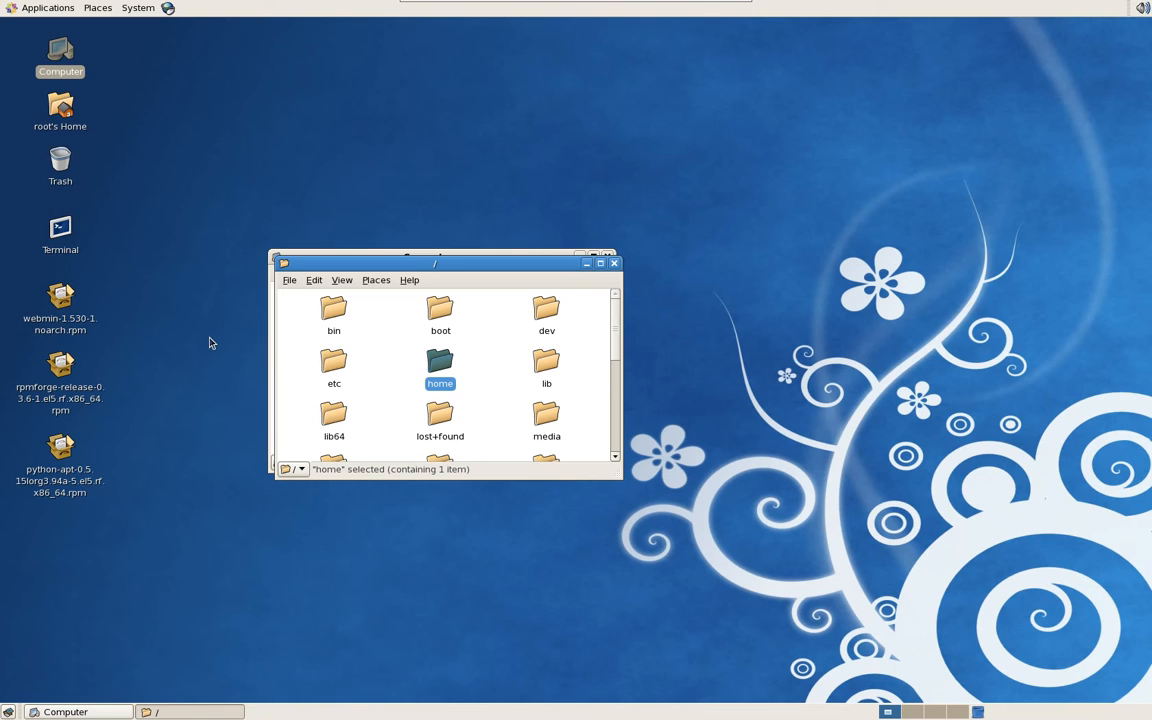
pyautogui.moveTo(544, 371)
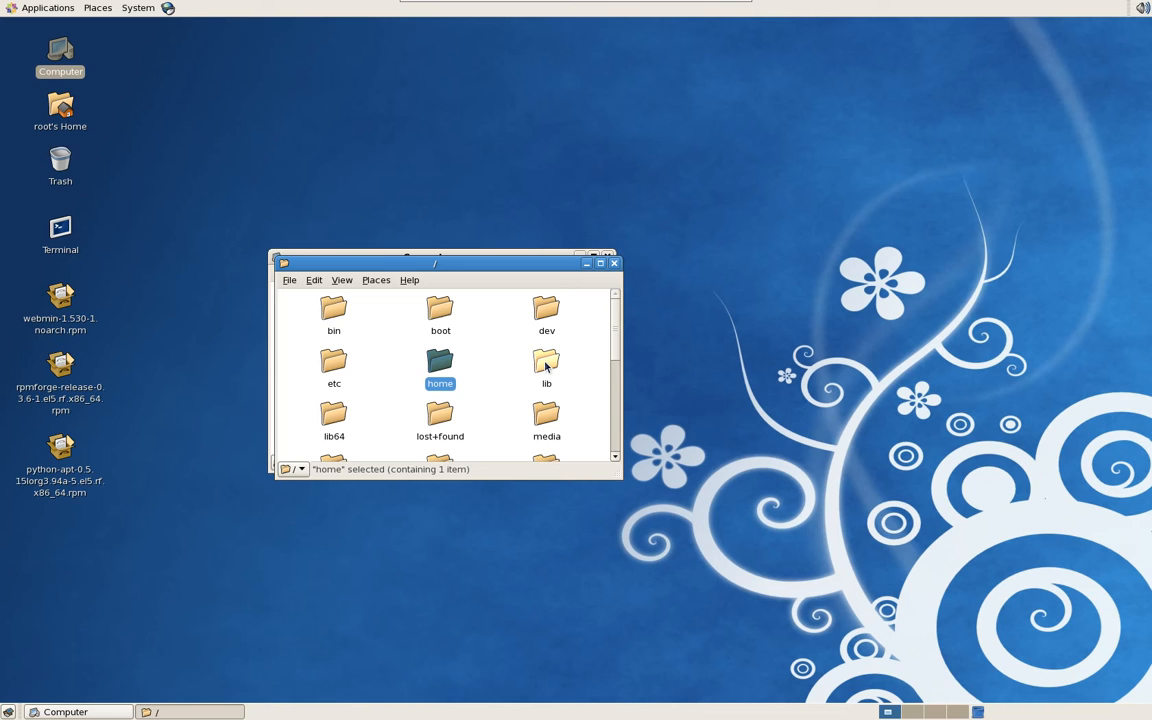
pyautogui.moveTo(223, 369)
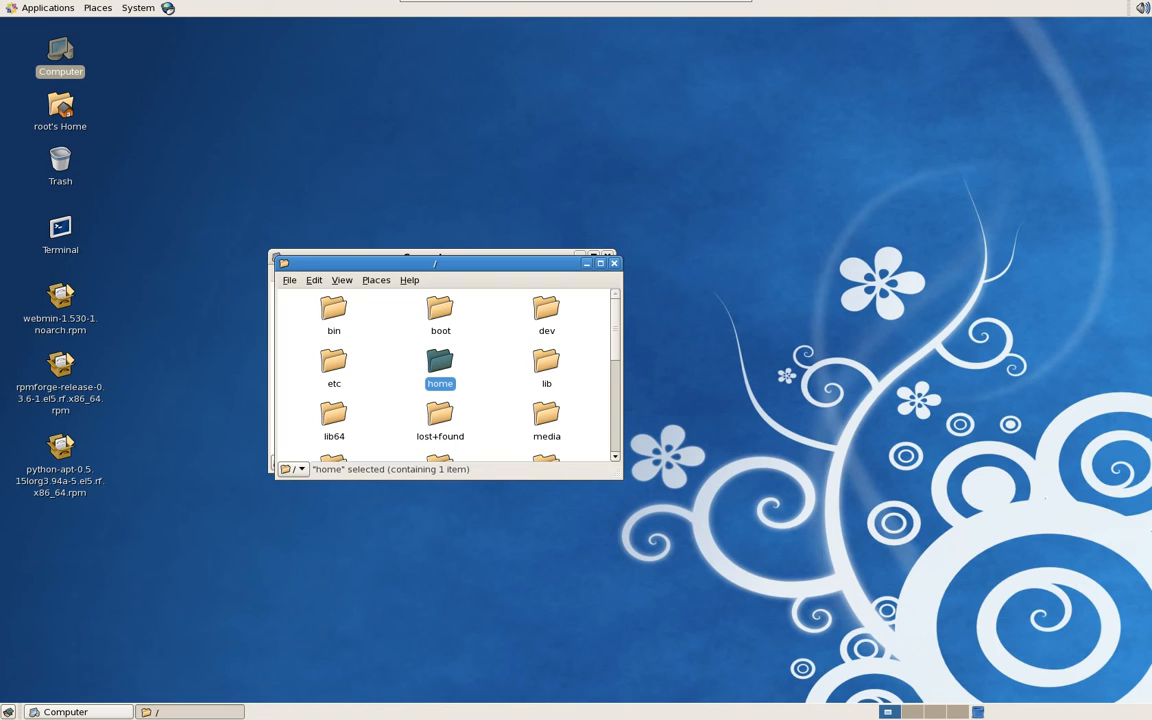
pyautogui.moveTo(630, 268)
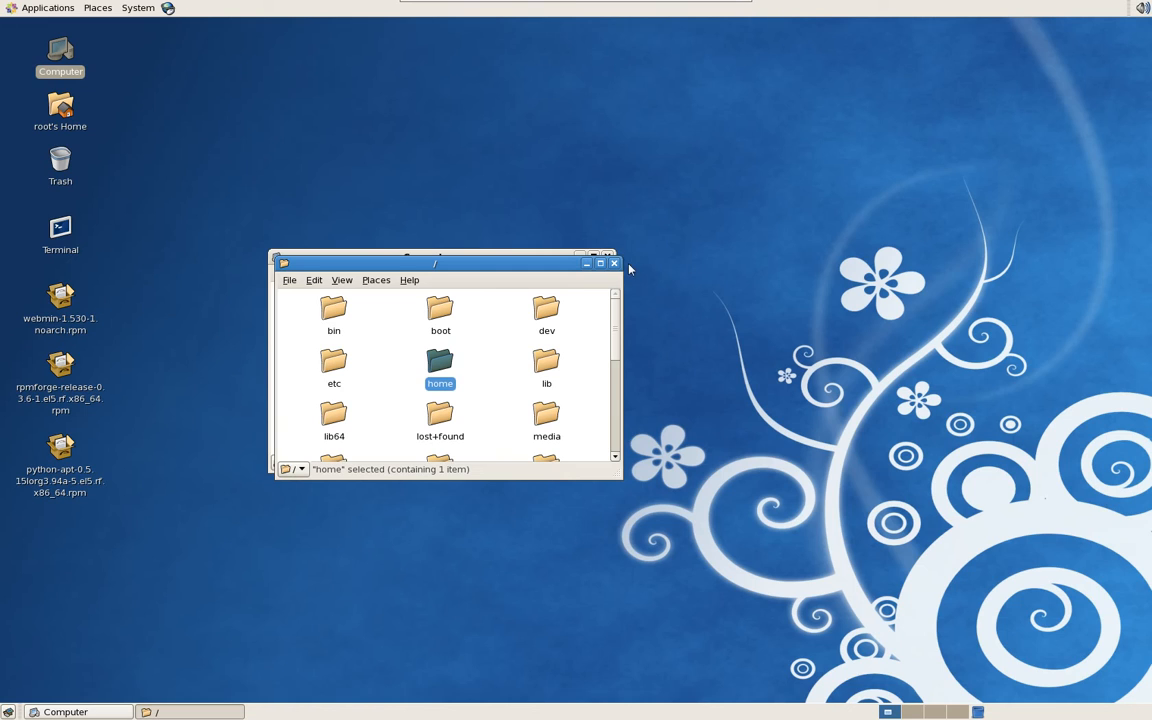
pyautogui.click(613, 263)
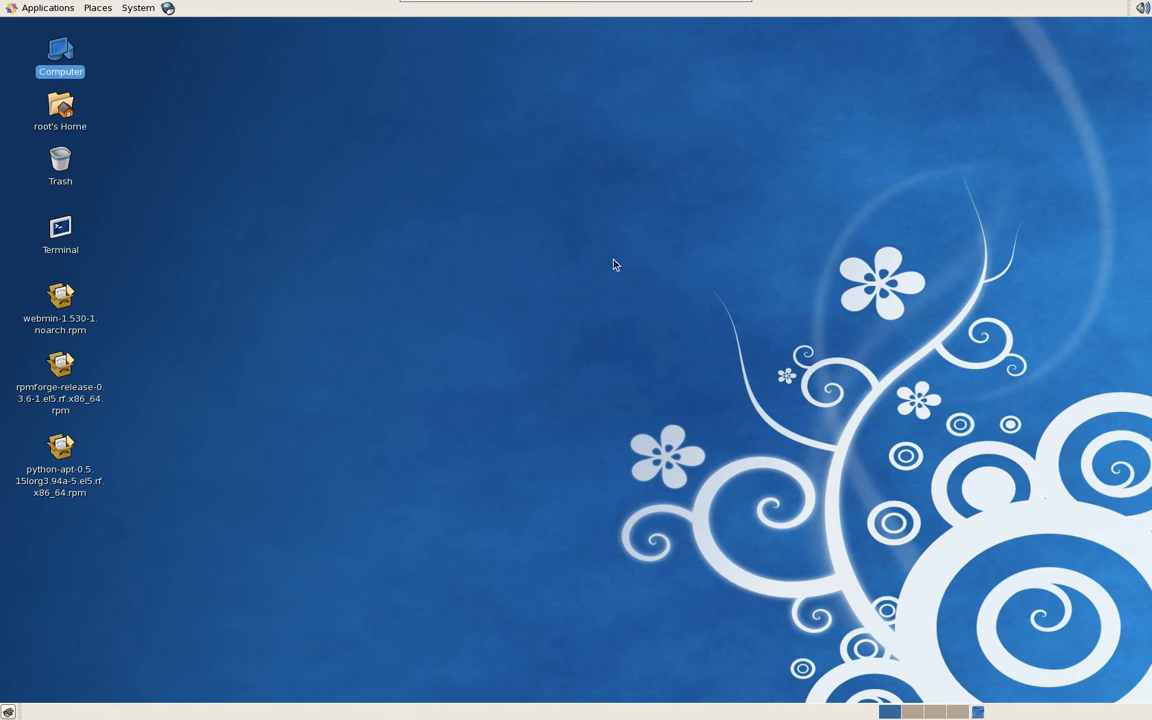
pyautogui.moveTo(60, 230)
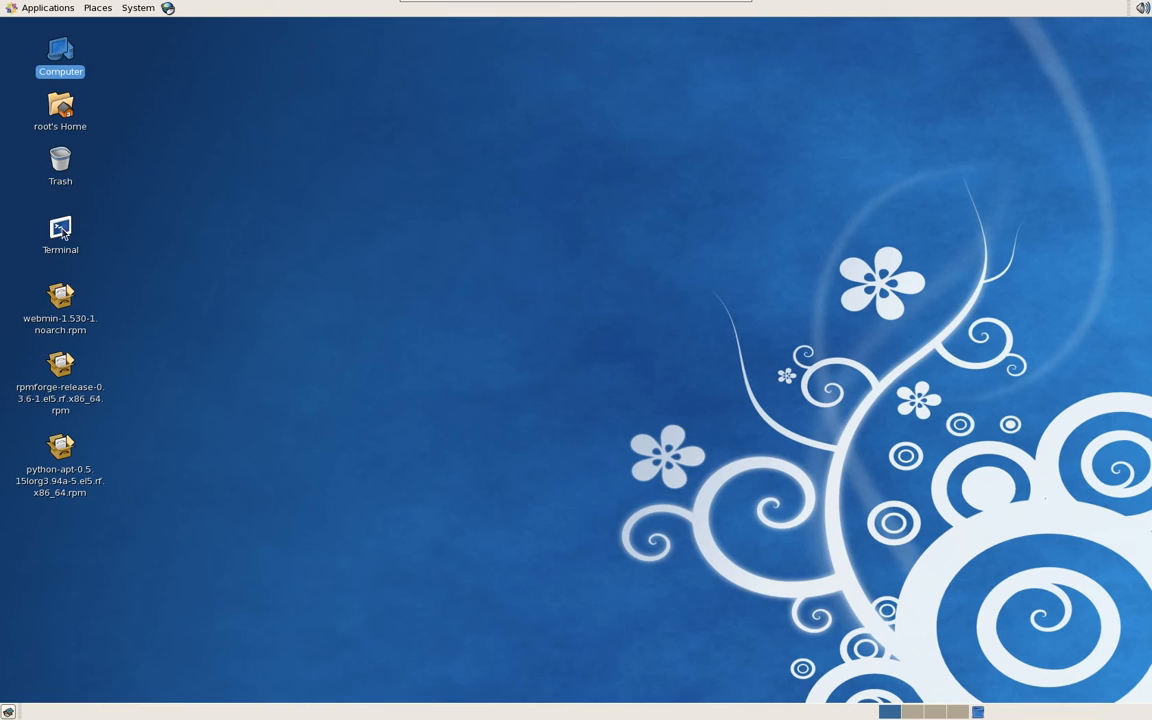
# - Launch Terminal from the desktop icon and move its window toward the centre
pyautogui.doubleClick(60, 226)
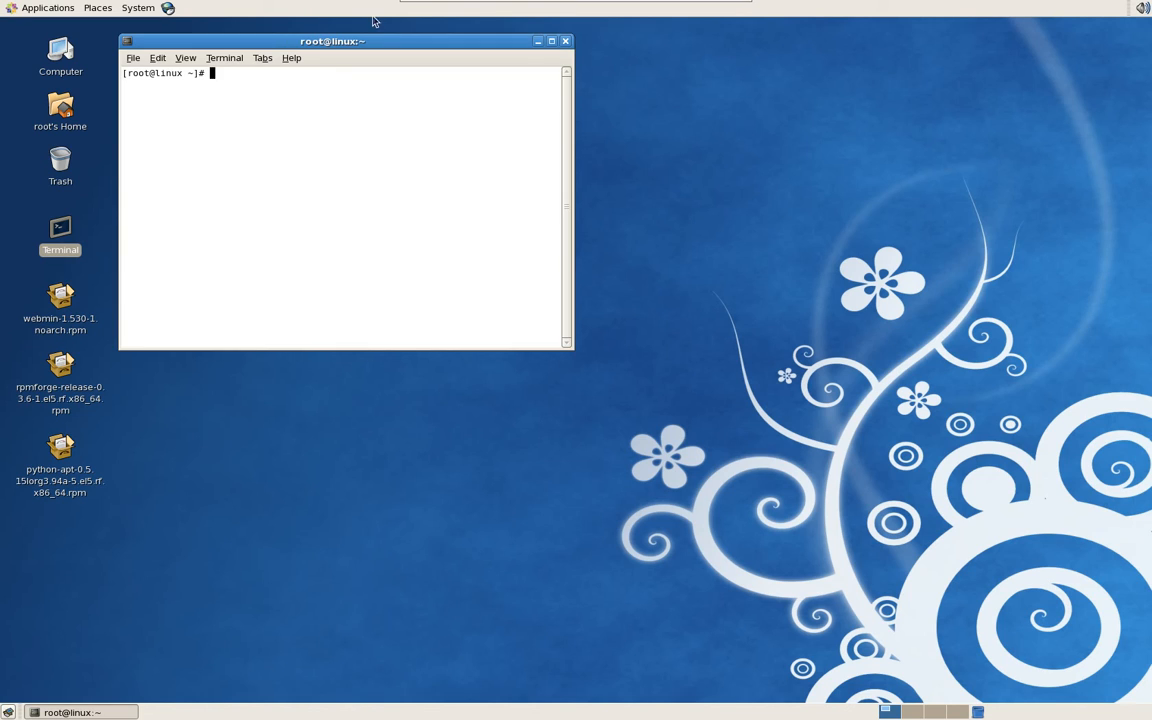
pyautogui.moveTo(332, 41); pyautogui.dragTo(436, 70)
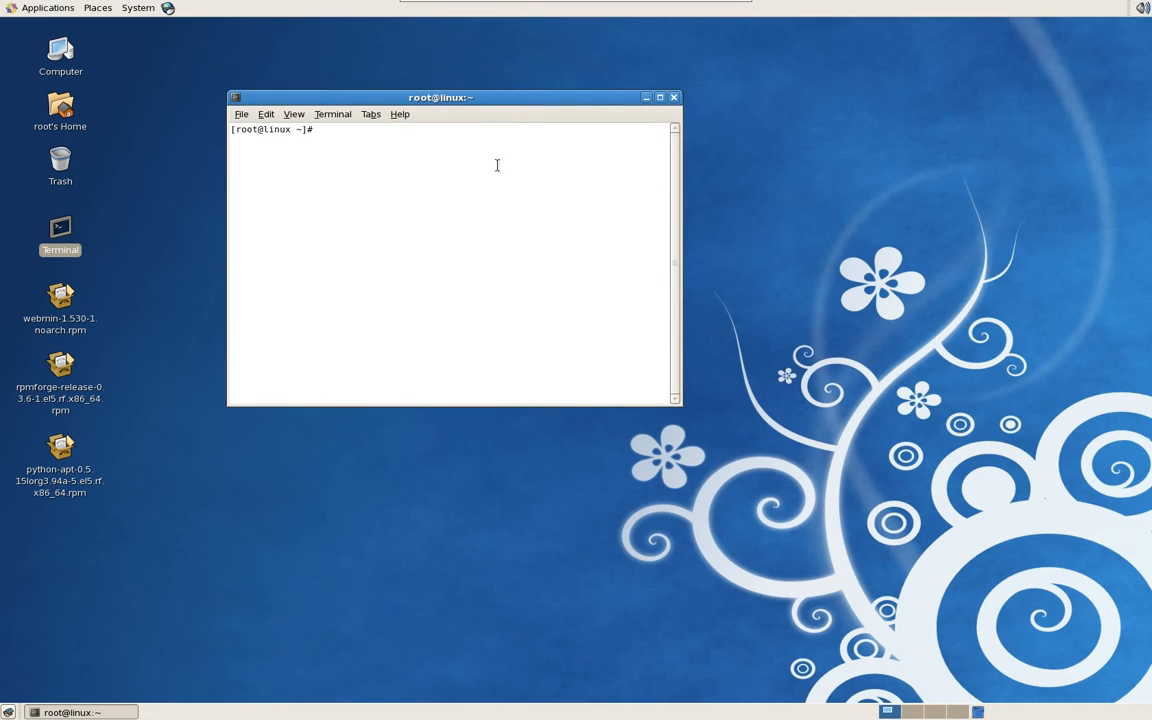
# - Run 'apt-get update' to refresh the repository package lists
pyautogui.write('apt')
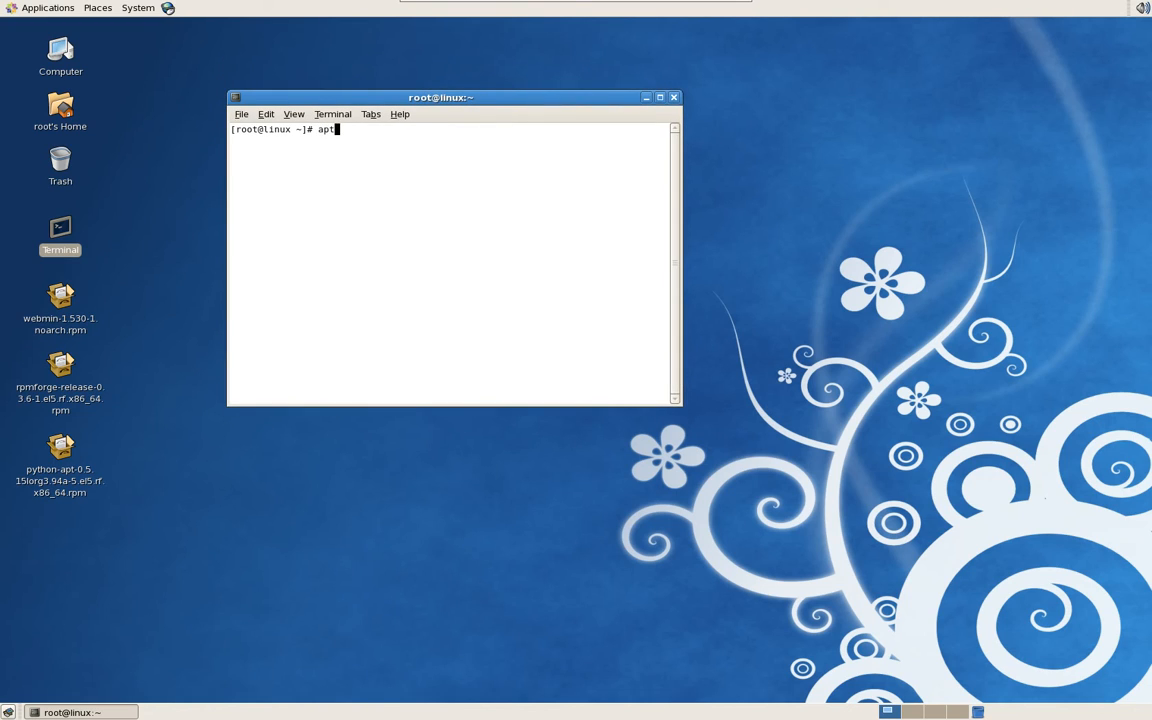
pyautogui.write('-get update')
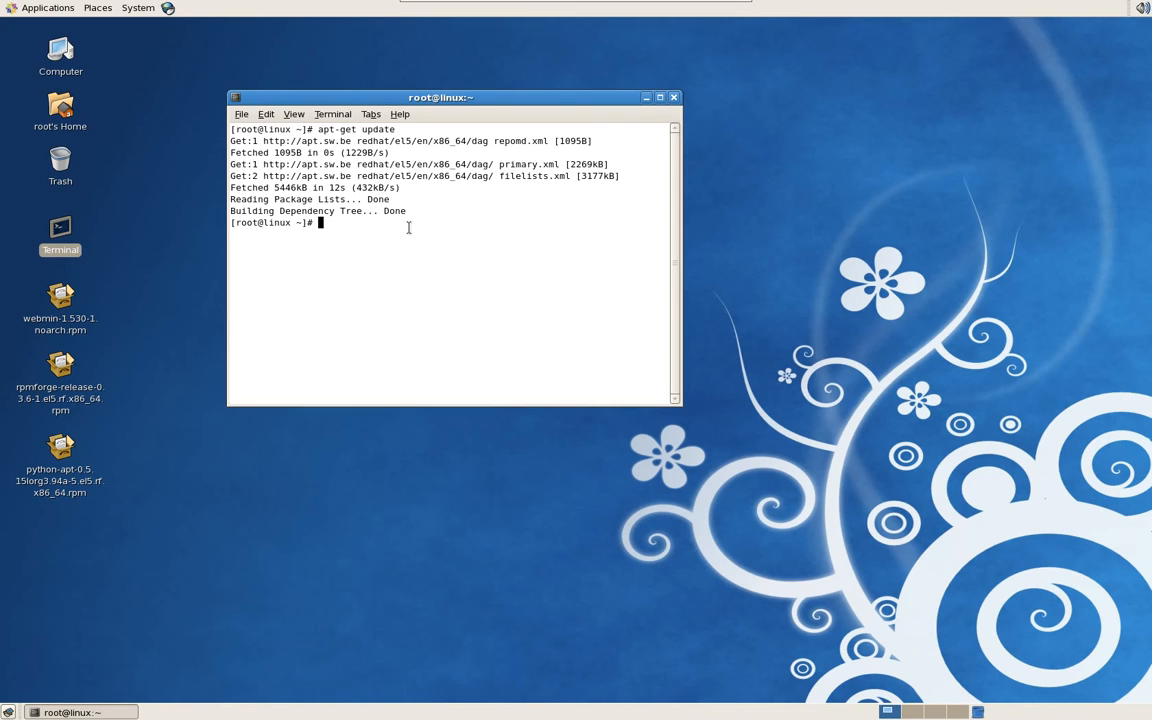
# - Run 'apt-get install synaptic' and let it reach Done
pyautogui.write('apt')
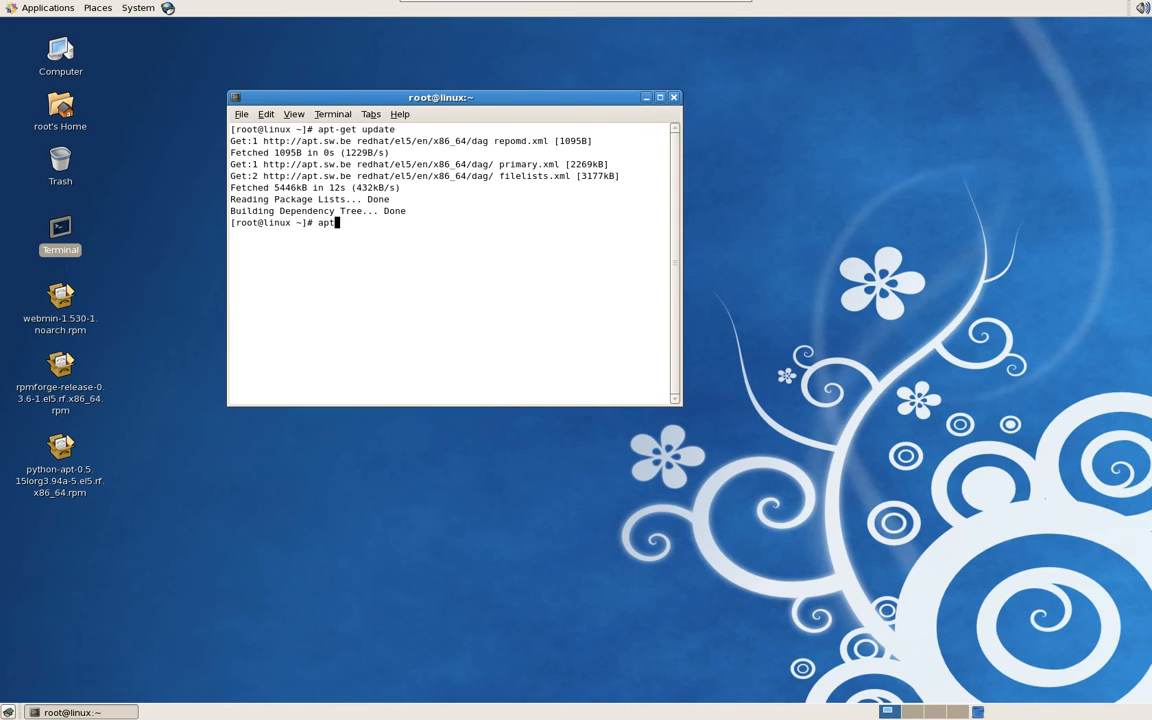
pyautogui.write('-get')
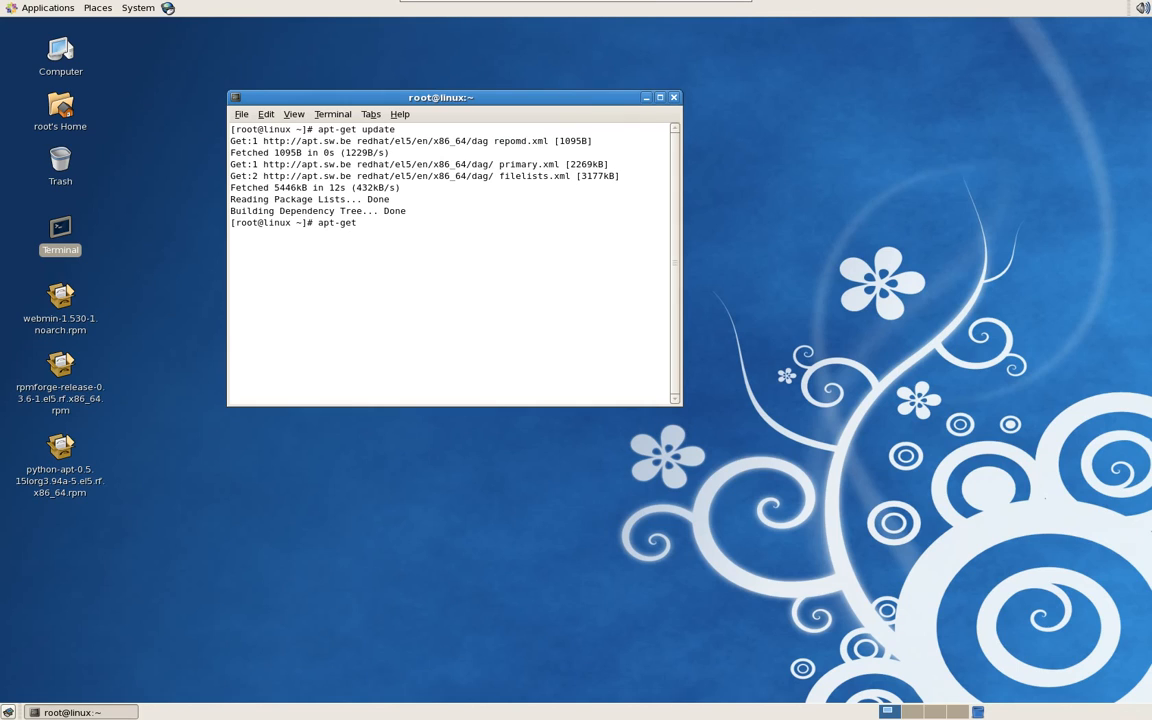
pyautogui.write('install')
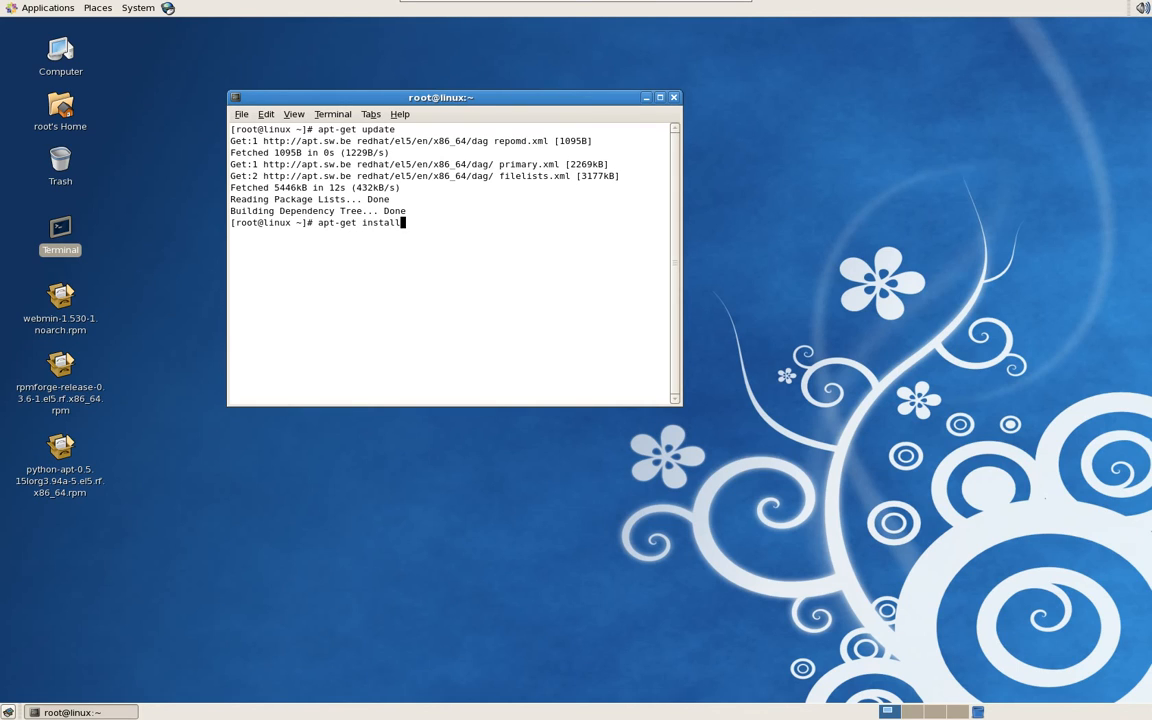
pyautogui.write('syna')
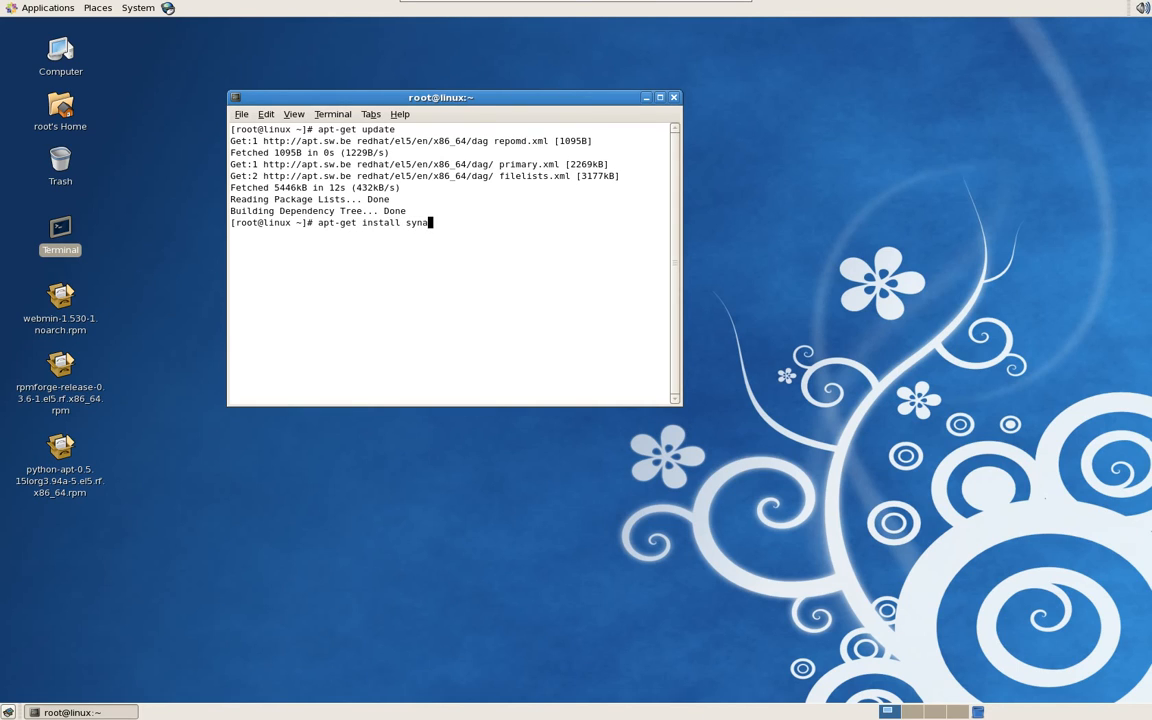
pyautogui.write('ptic')
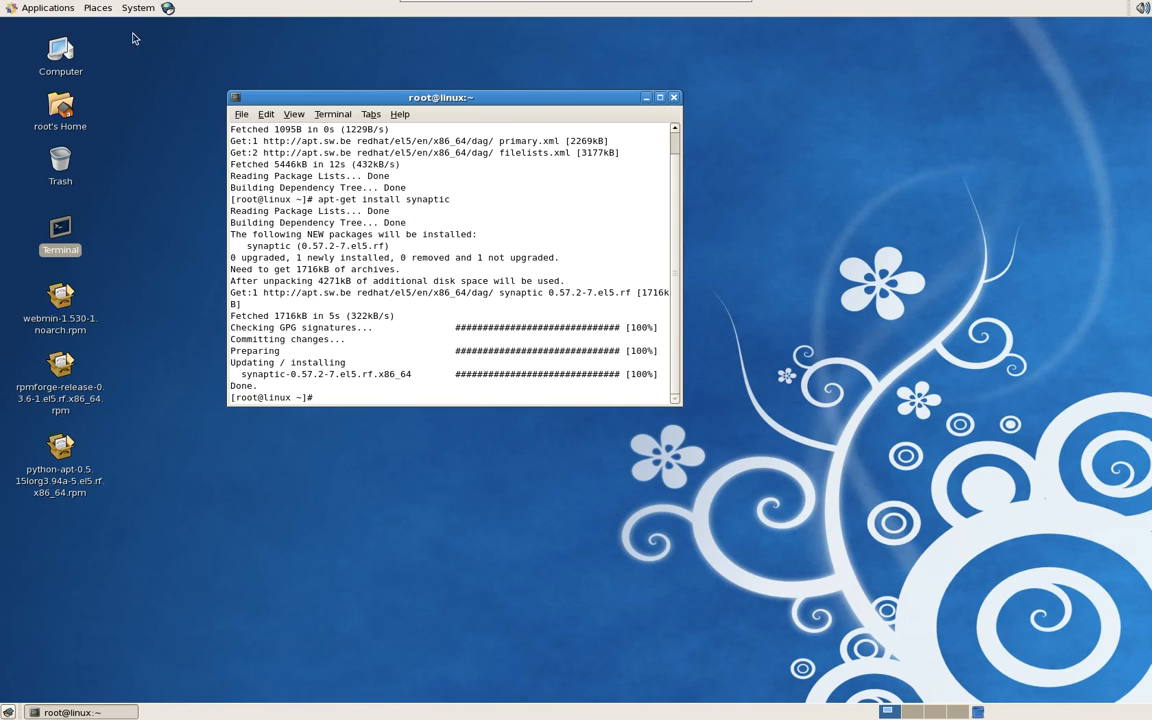
# - Launch Synaptic, search 'clam', and mark clamav, clamav-db and another clam package
pyautogui.click(136, 8)
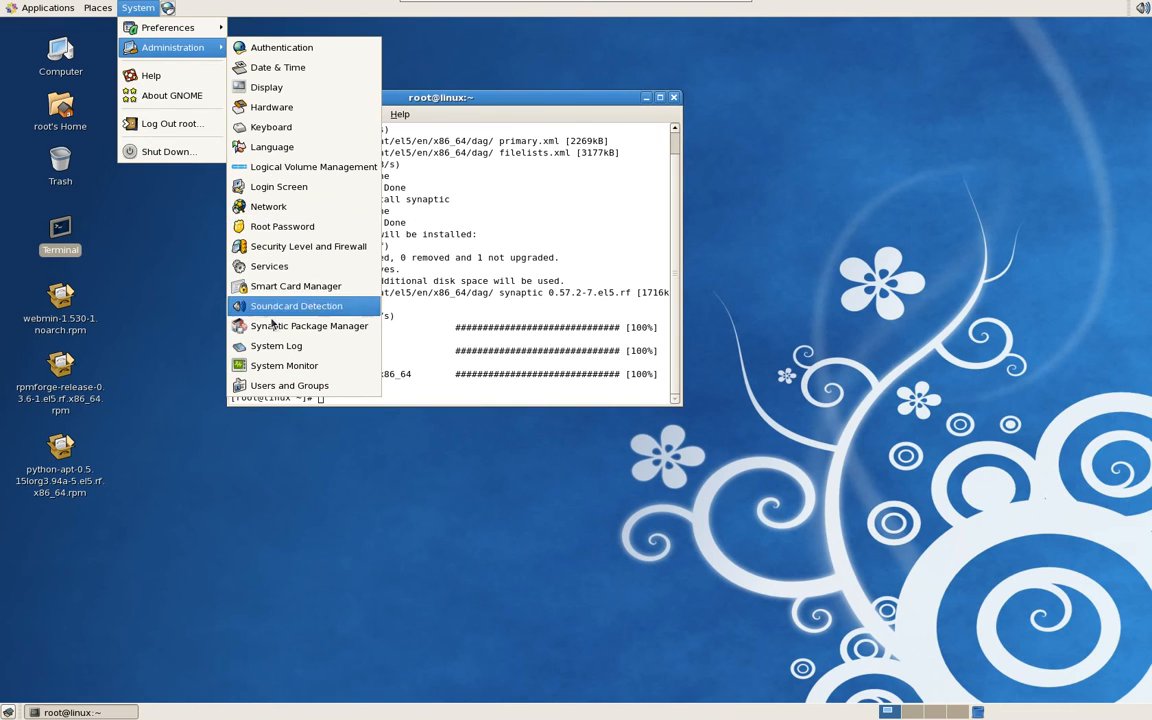
pyautogui.click(308, 326)
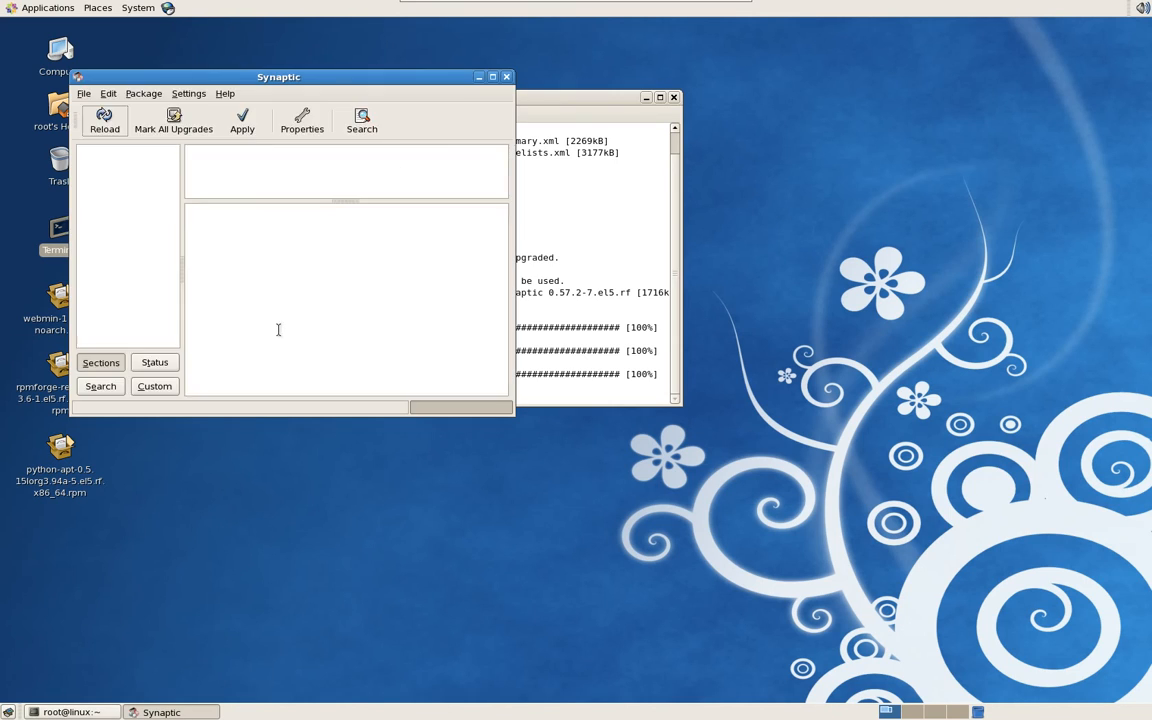
pyautogui.click(104, 120)
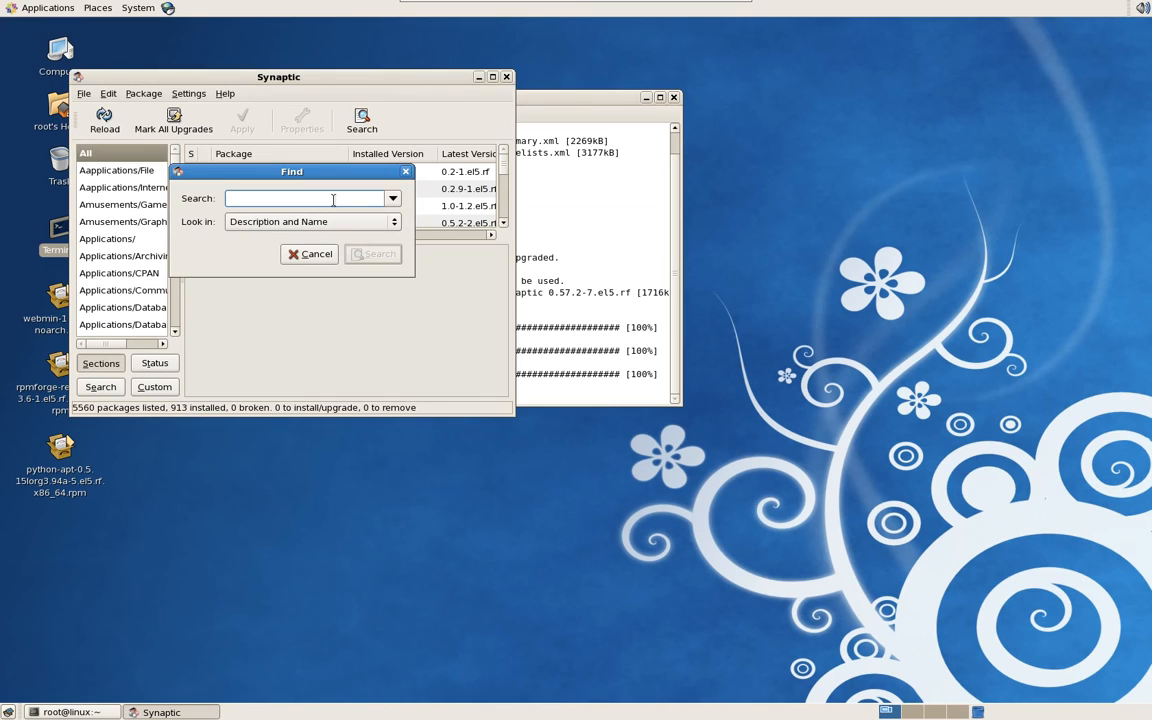
pyautogui.write('clam')
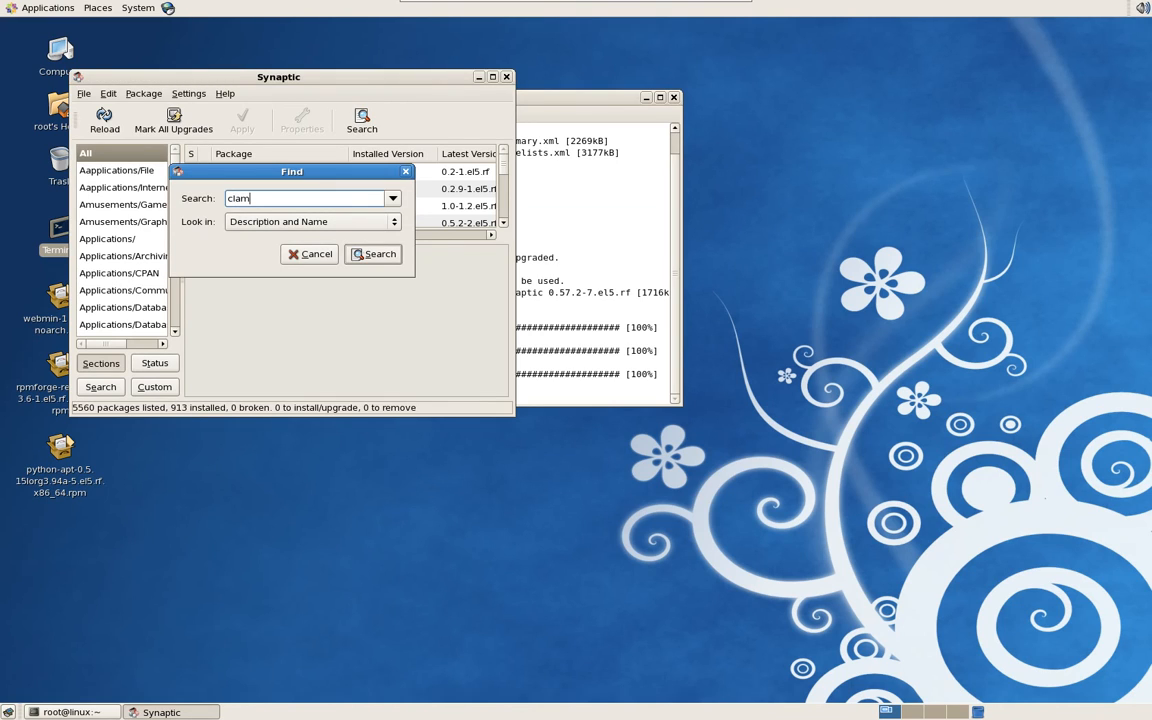
pyautogui.click(373, 253)
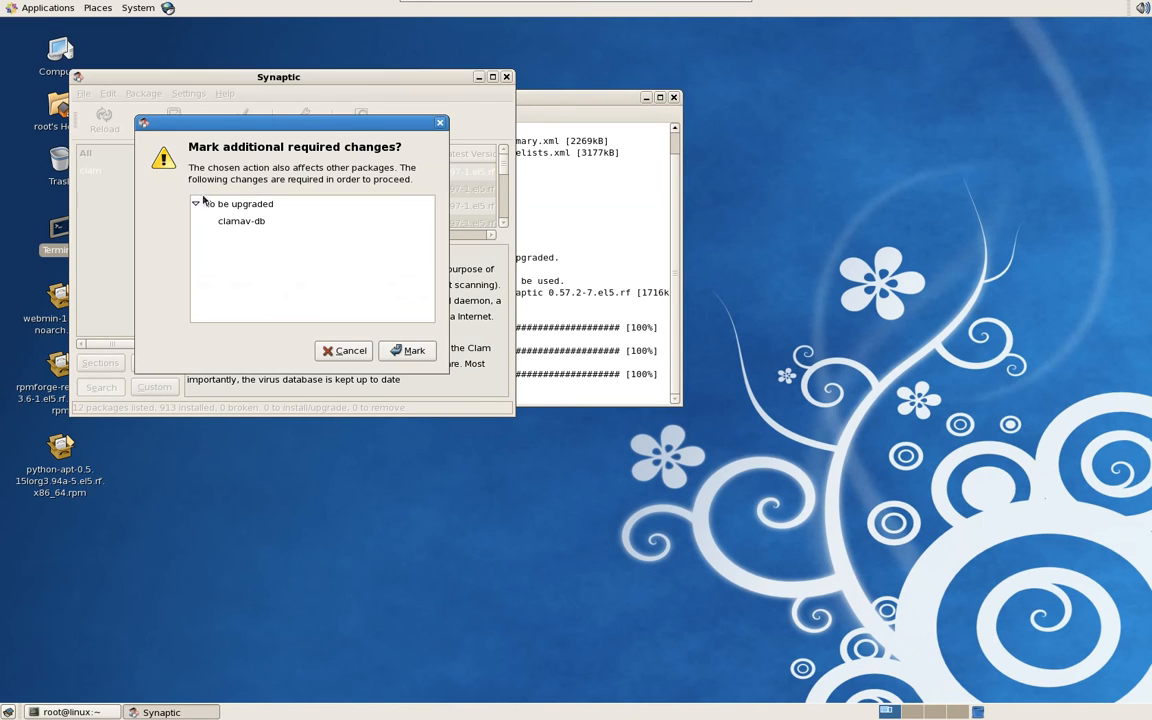
pyautogui.click(407, 350)
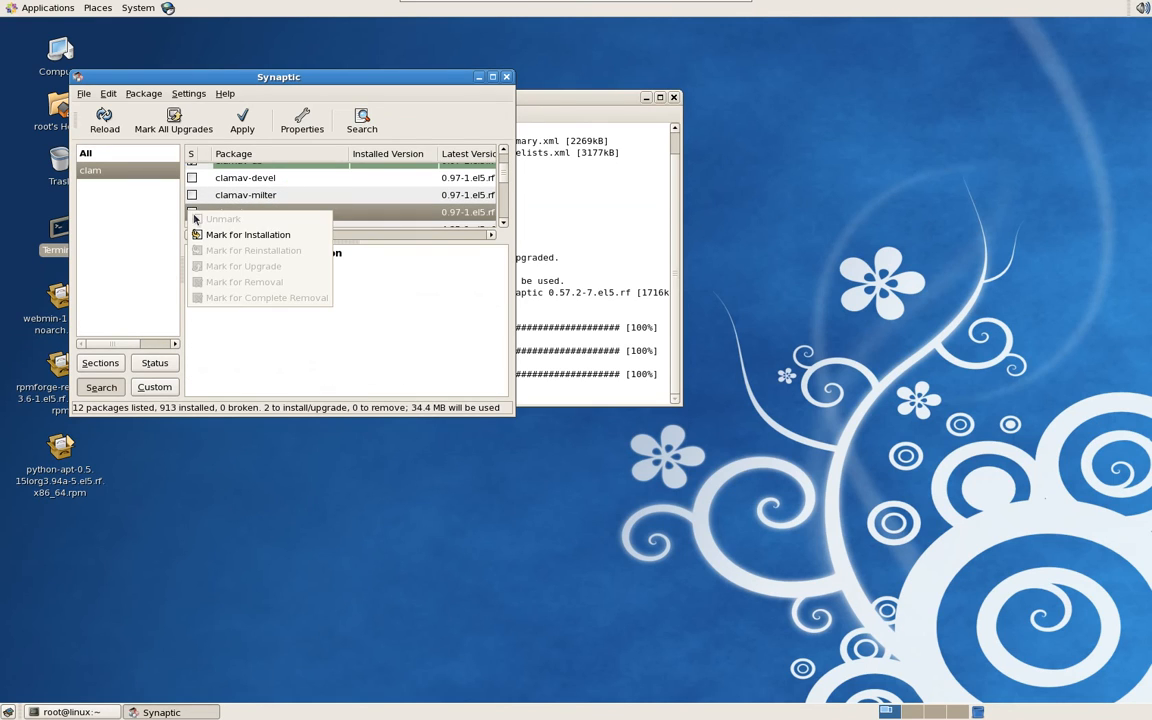
pyautogui.click(247, 234)
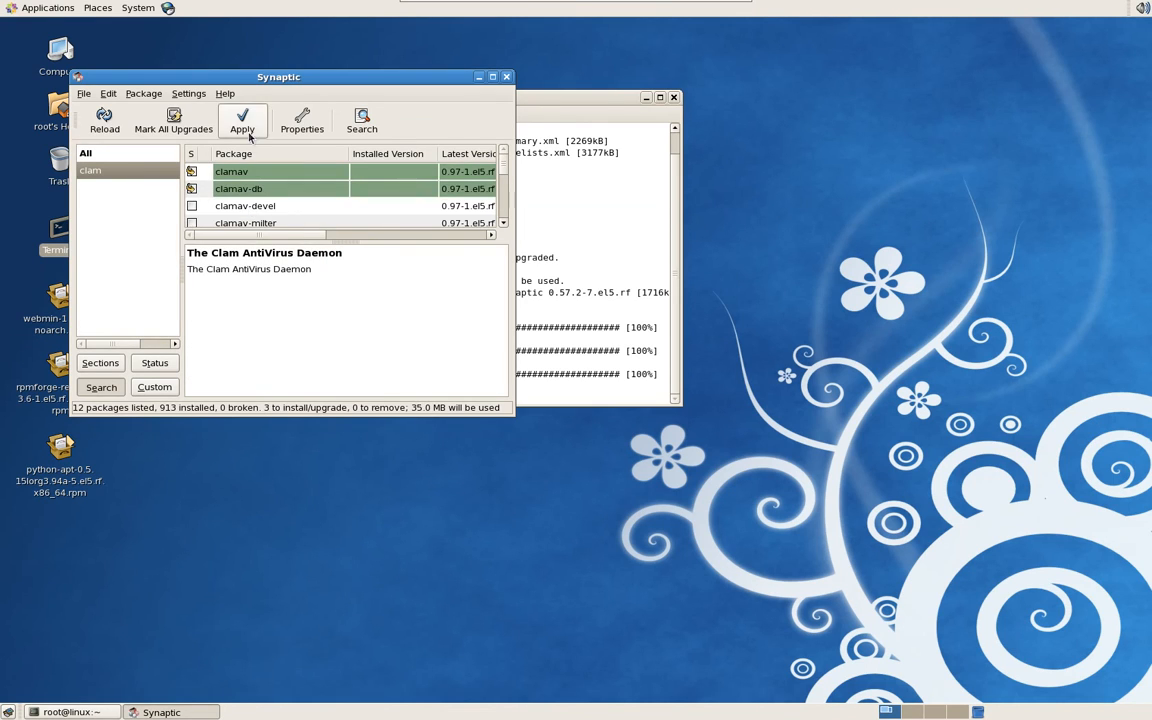
# - Apply the marked ClamAV packages and dismiss the installation output report
pyautogui.click(241, 115)
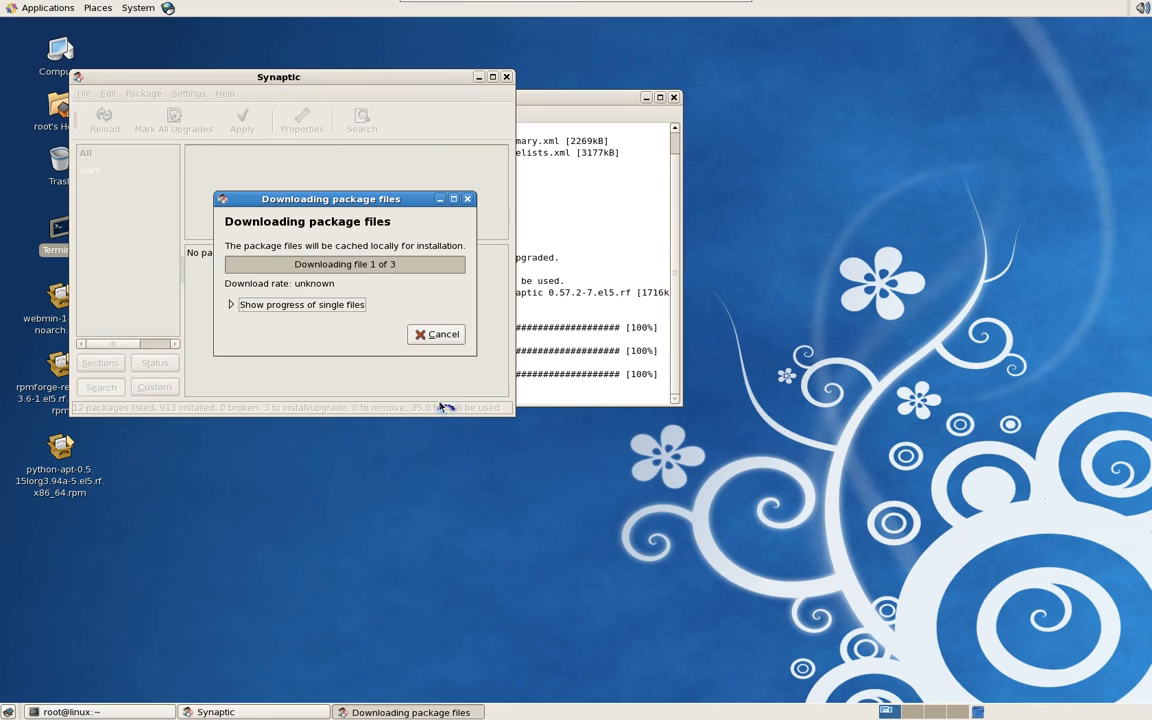
pyautogui.moveTo(456, 490)
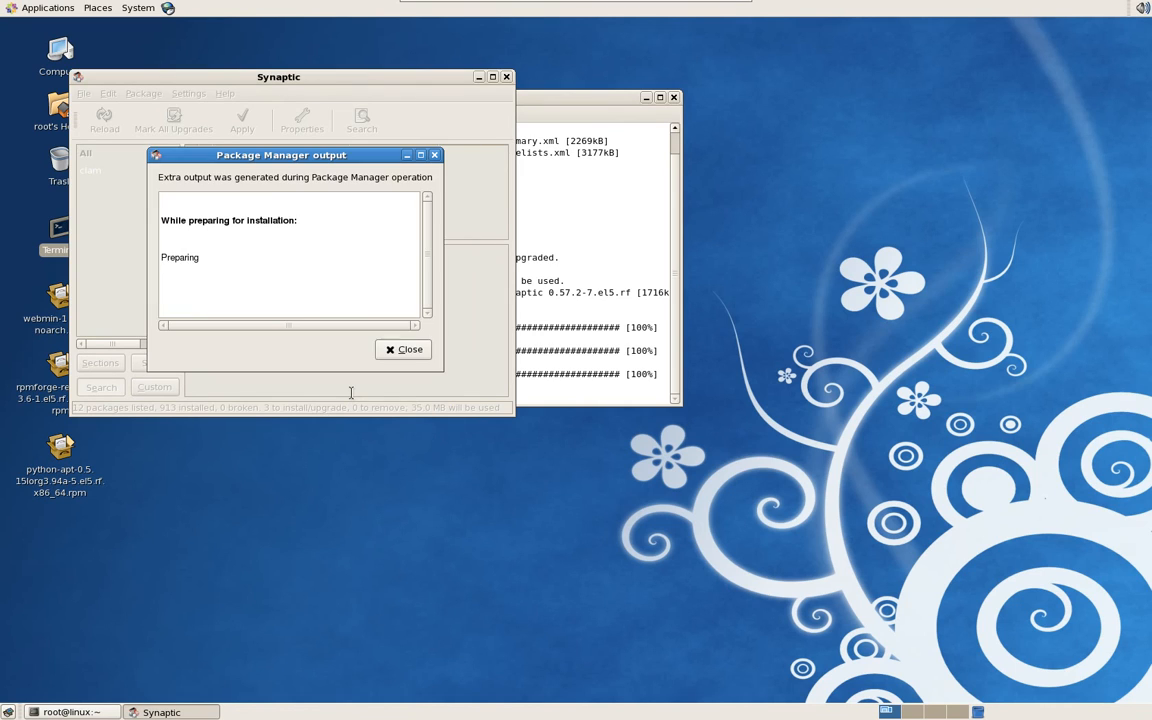
pyautogui.click(403, 349)
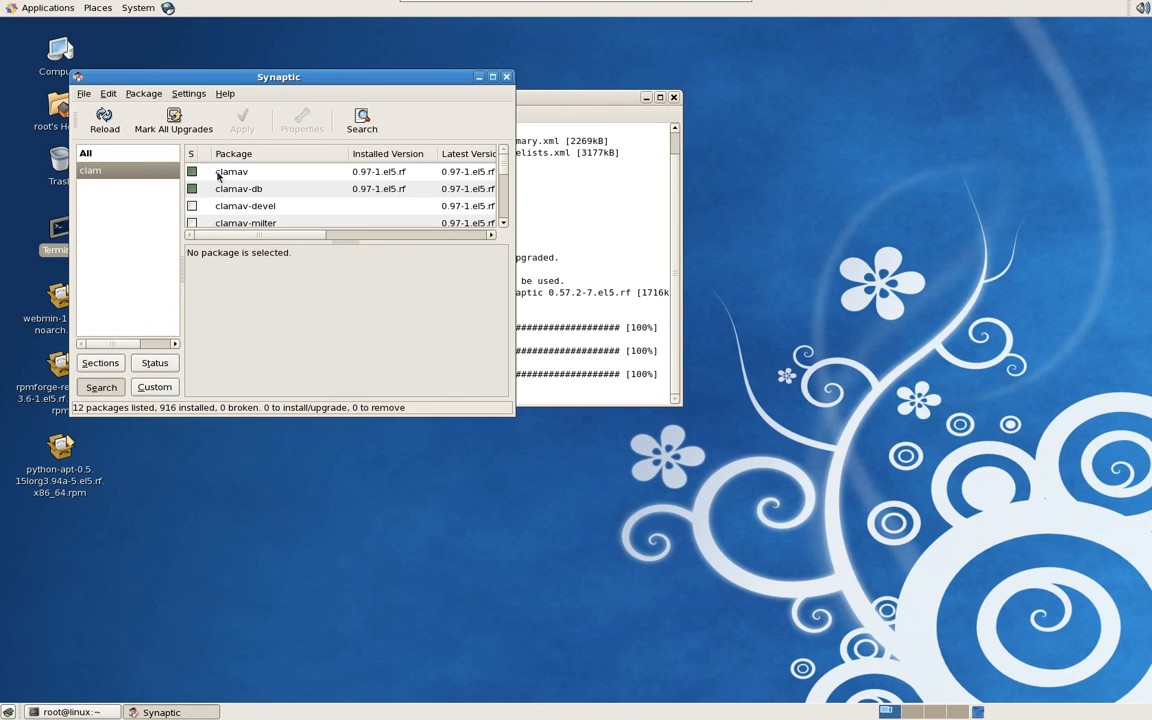
pyautogui.scroll(-3)
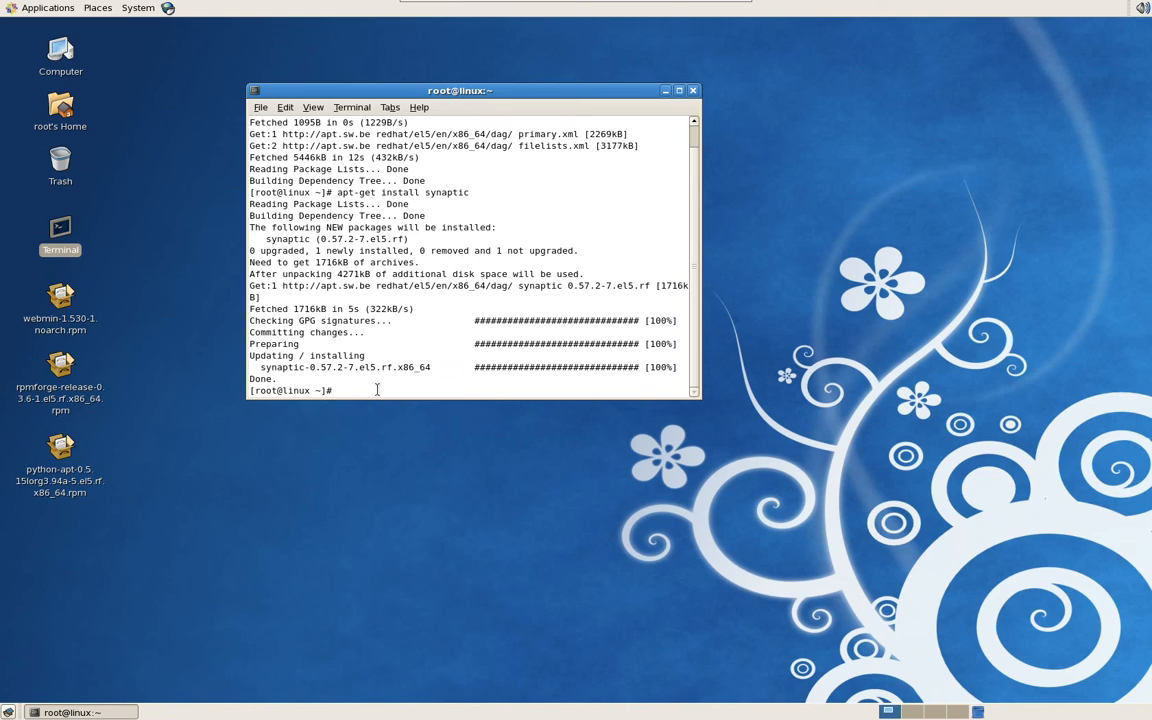
# - Run 'service clamd start' to start the ClamAV daemon
pyautogui.write('service')
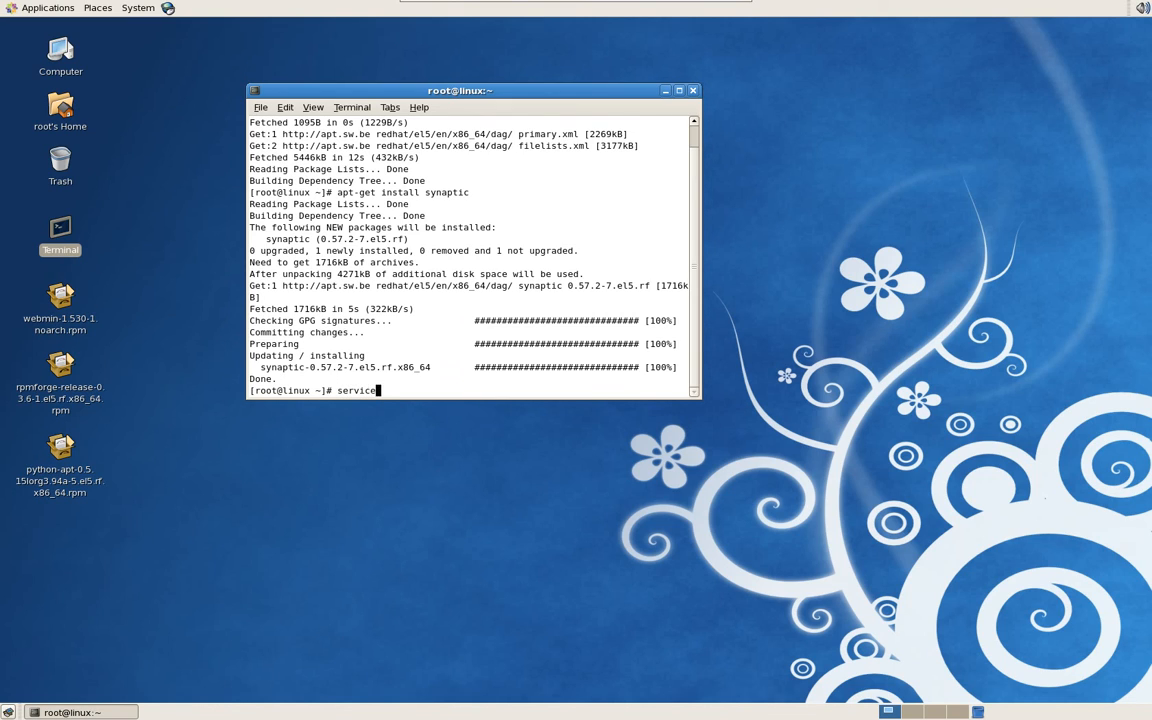
pyautogui.write('clamd')
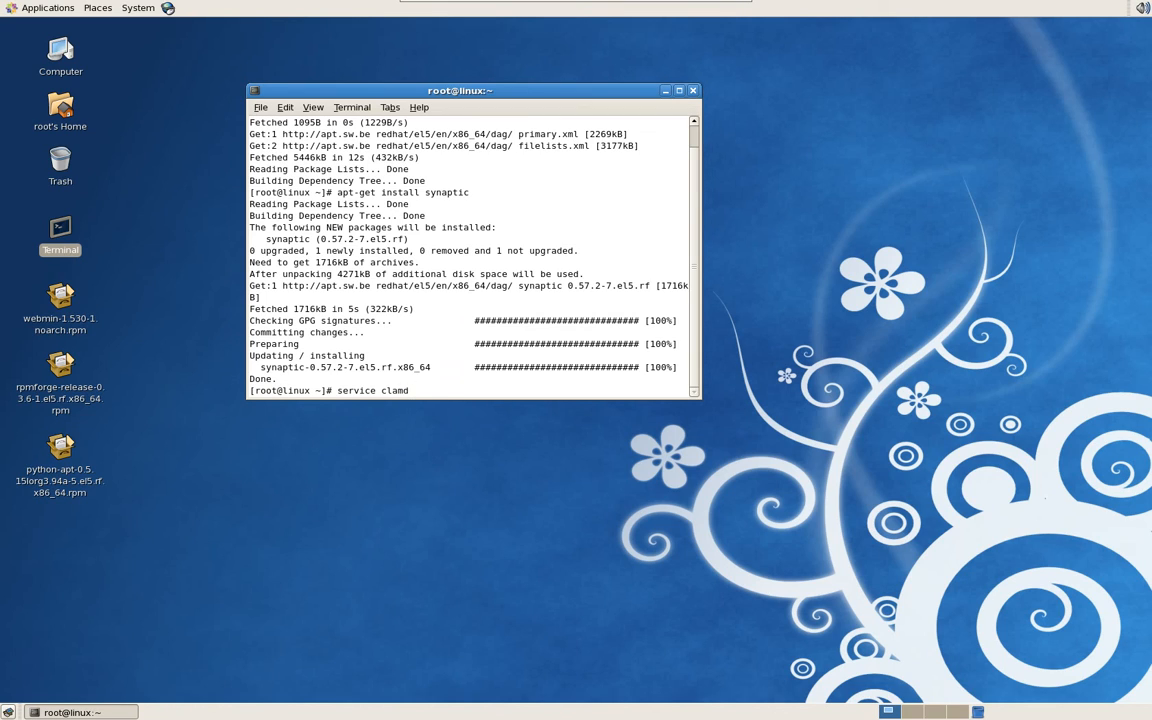
pyautogui.write('start')
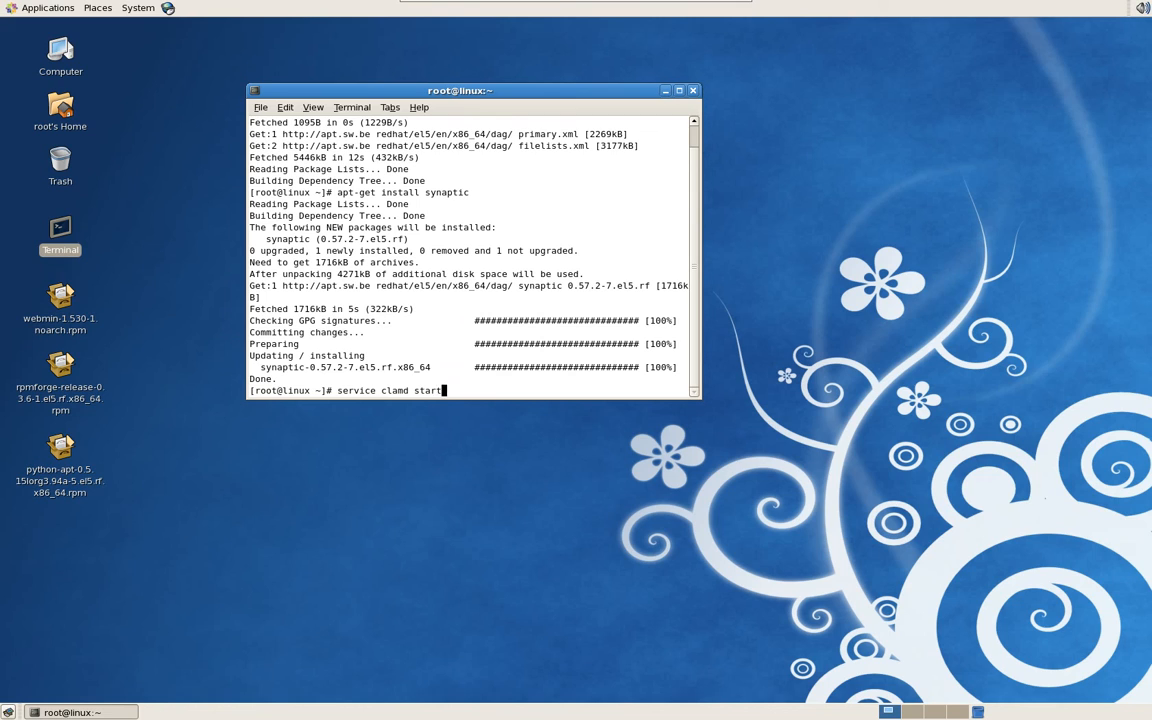
pyautogui.press('Return')
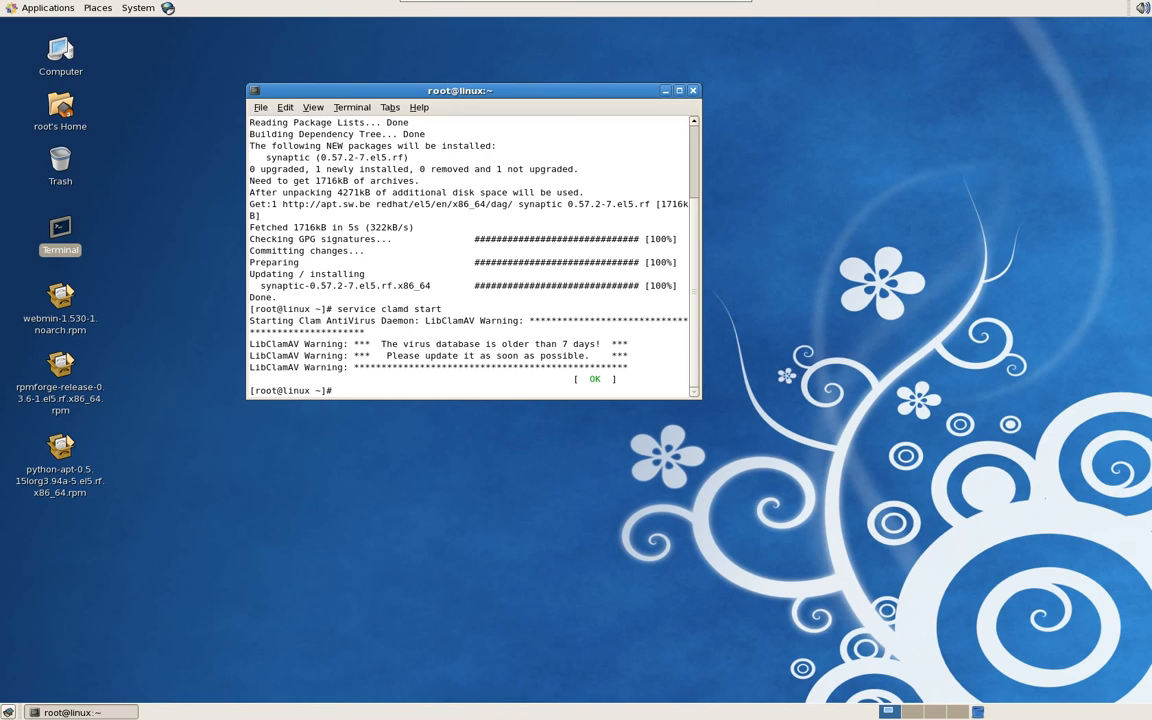
# - Enable clamd at boot with 'chkconfig clamd on'
pyautogui.write('chk')
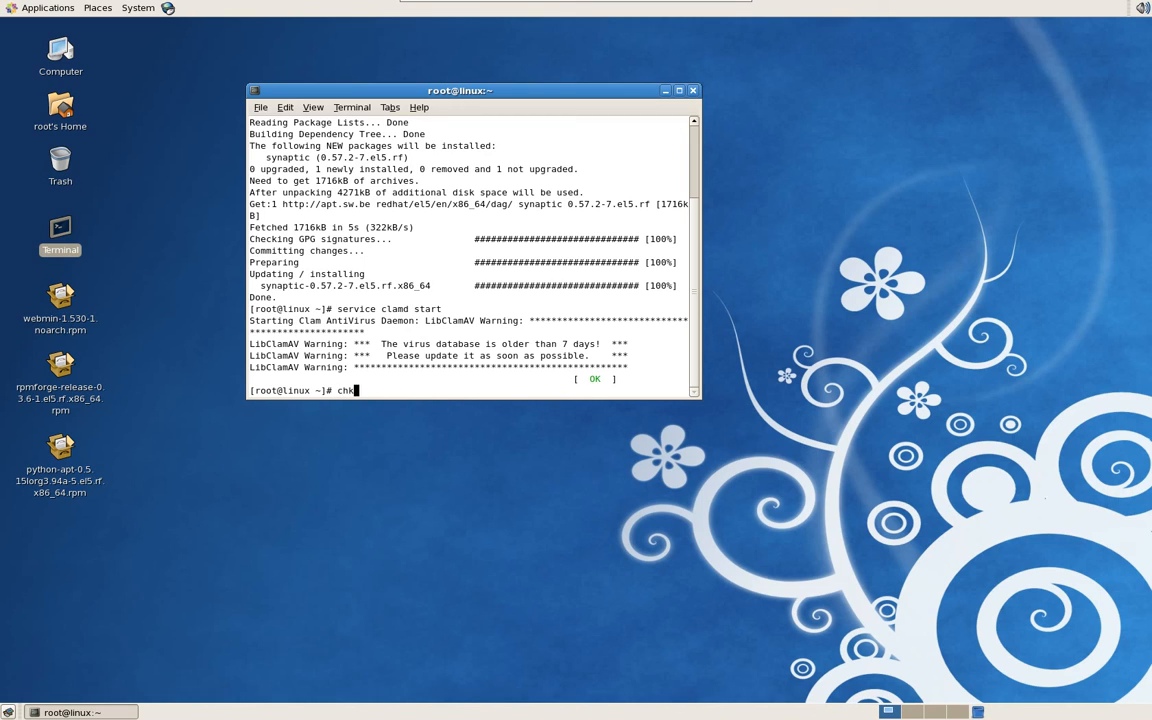
pyautogui.write('config')
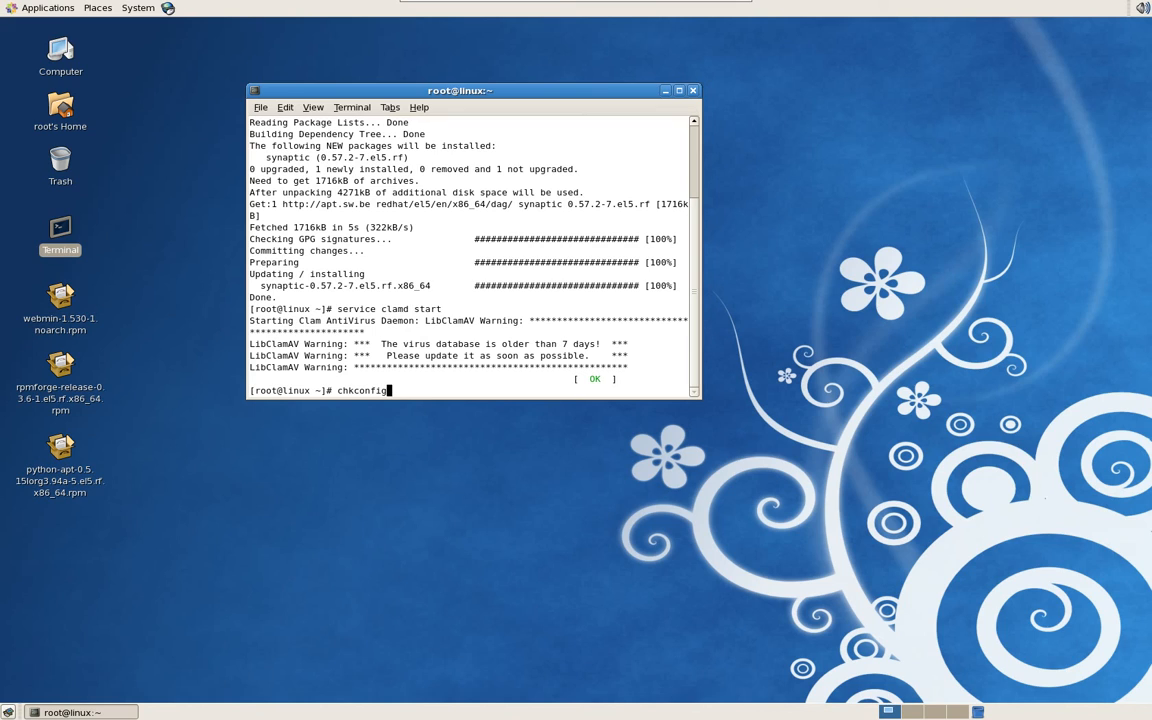
pyautogui.write('clamd on')
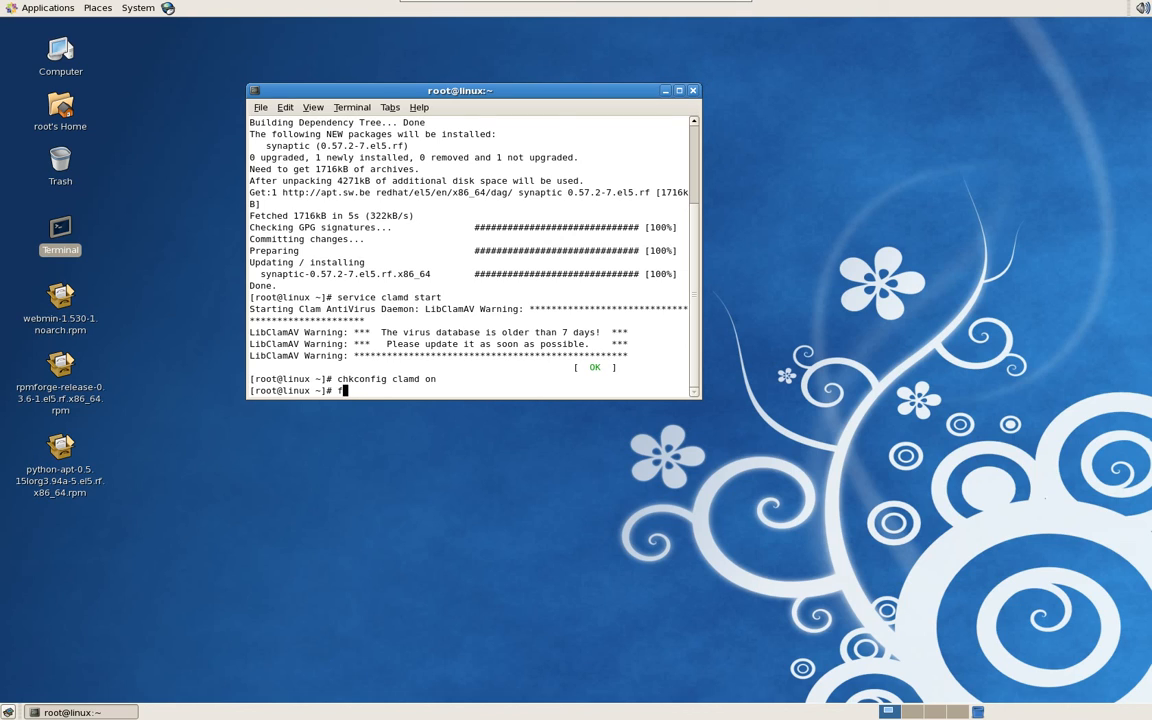
# - Run 'freshclam' to update the ClamAV virus definitions
pyautogui.write('freshcl')
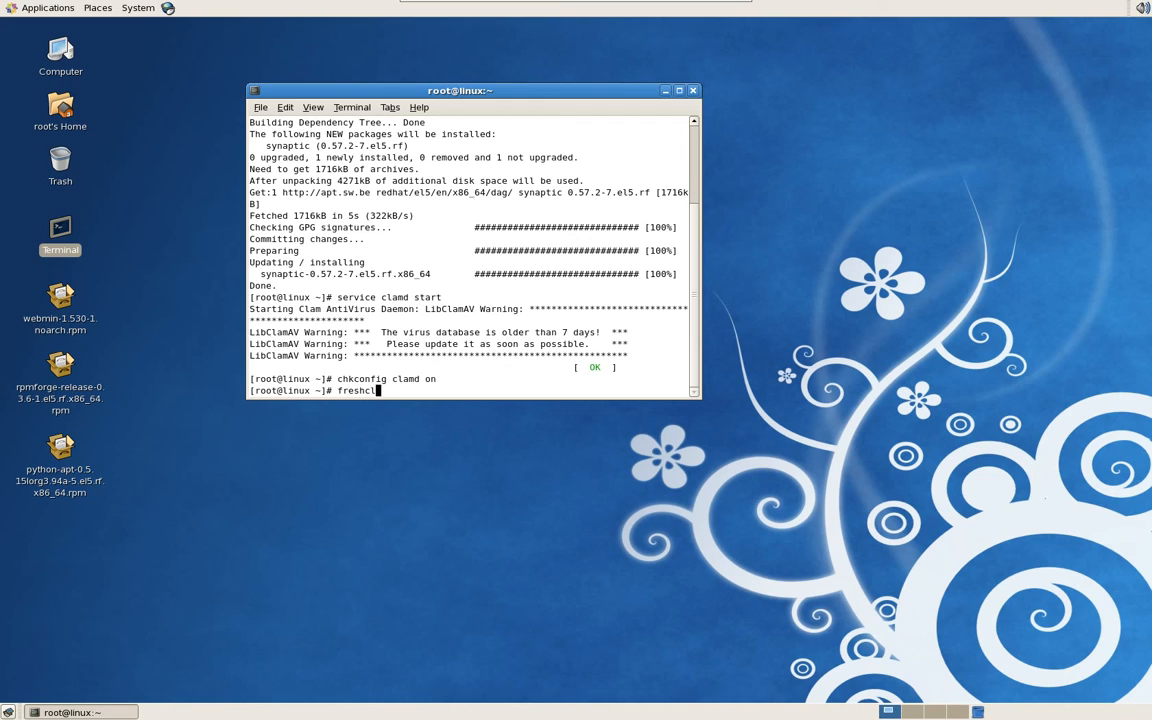
pyautogui.write('am')
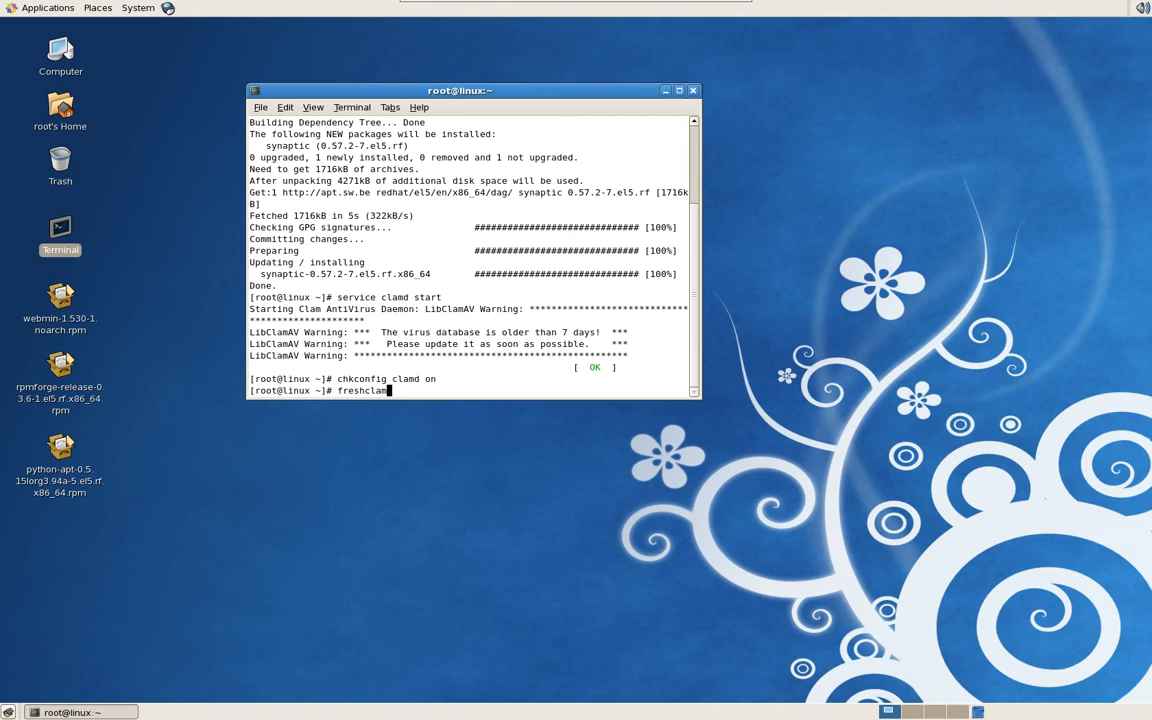
pyautogui.press('Return')
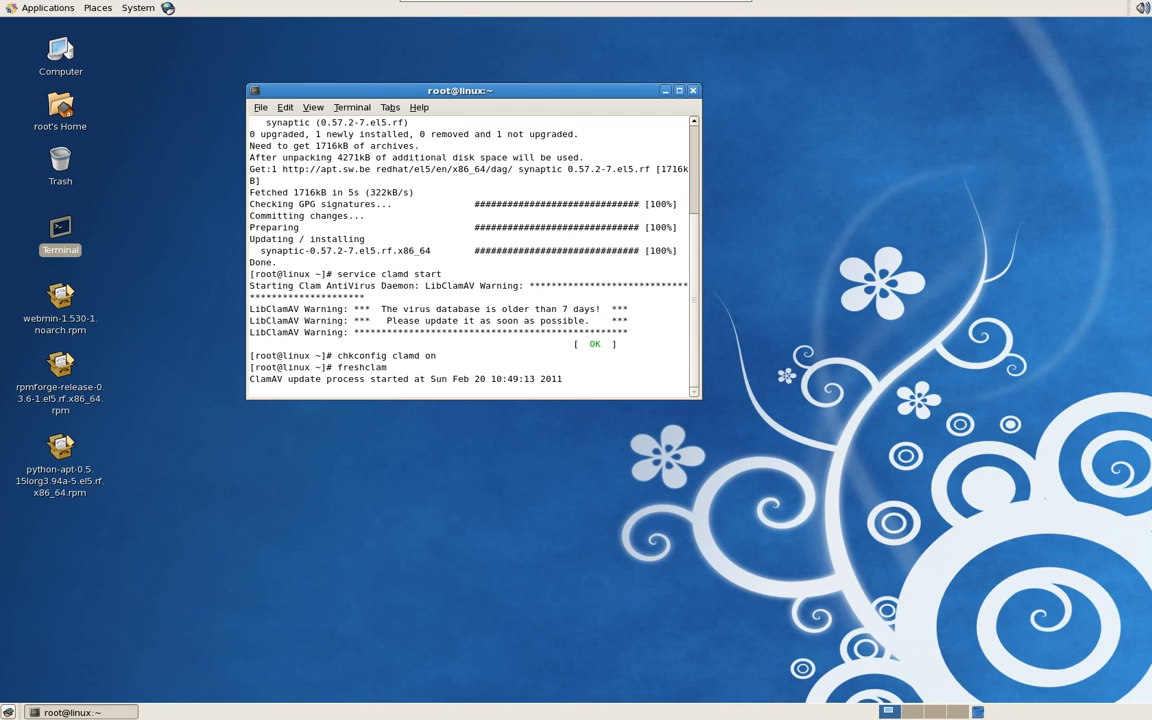